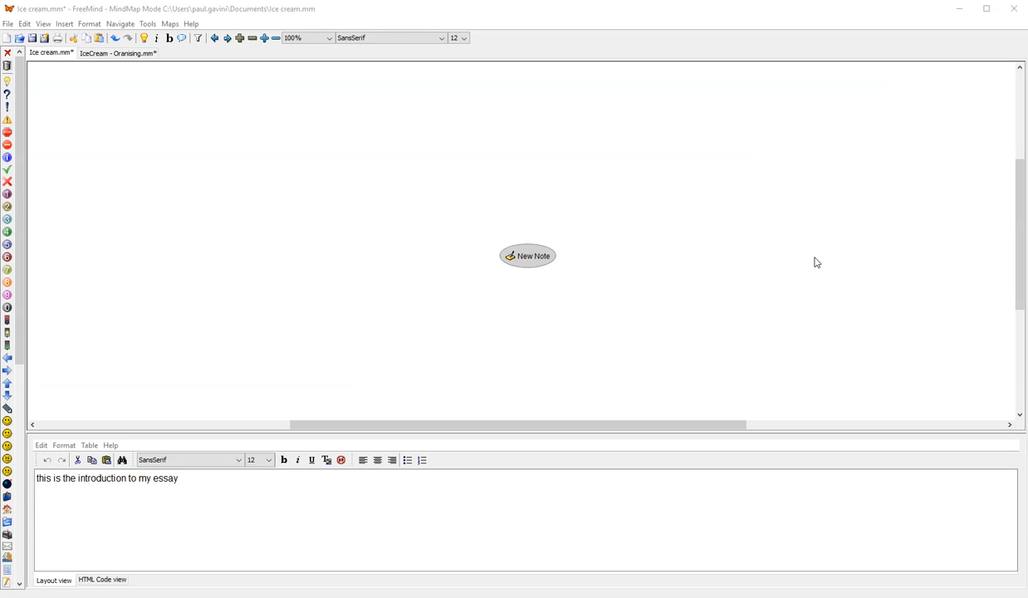
pyautogui.moveTo(552, 276)
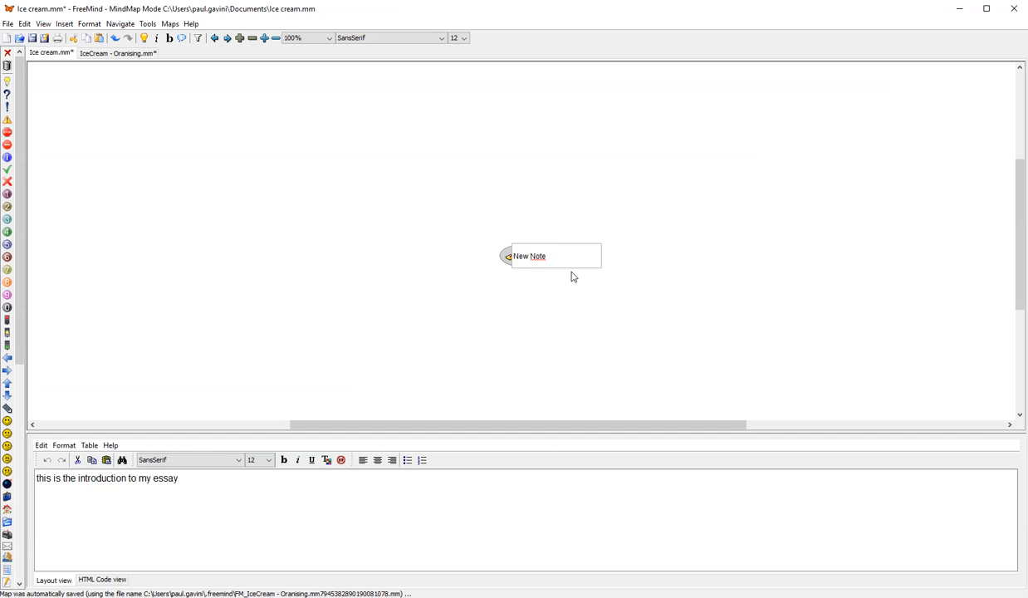
# Replace the root node's 'New Note' text with 'Ice Cream'.
pyautogui.doubleClick(532, 256)
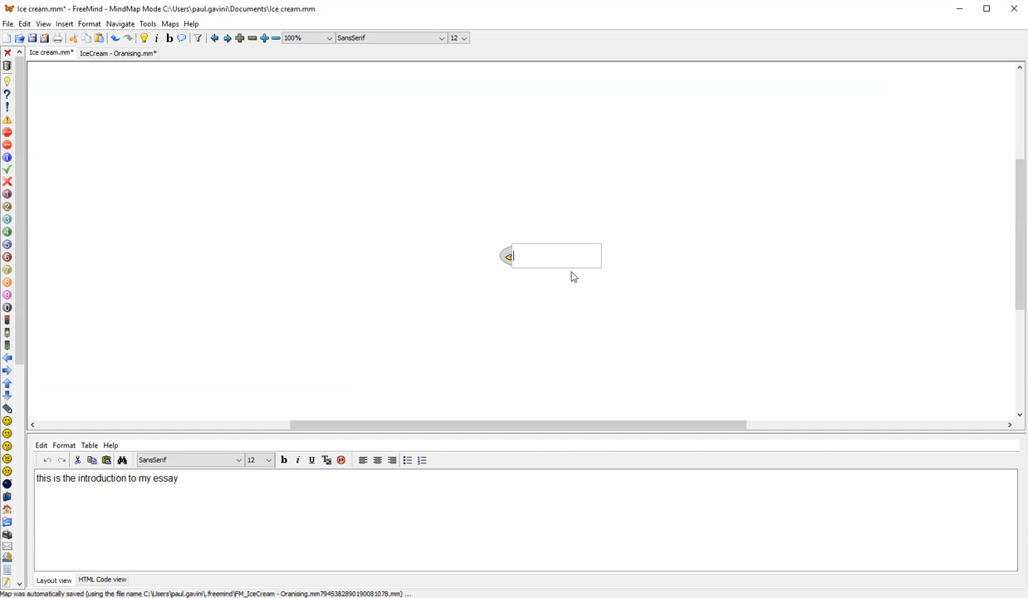
pyautogui.moveTo(935, 402)
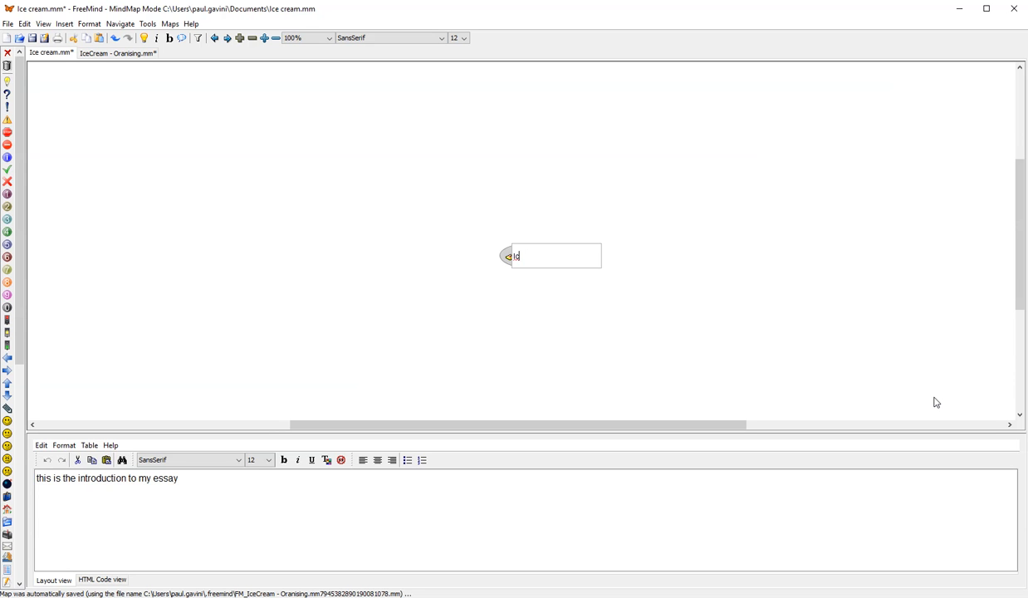
pyautogui.write('IceCrea')
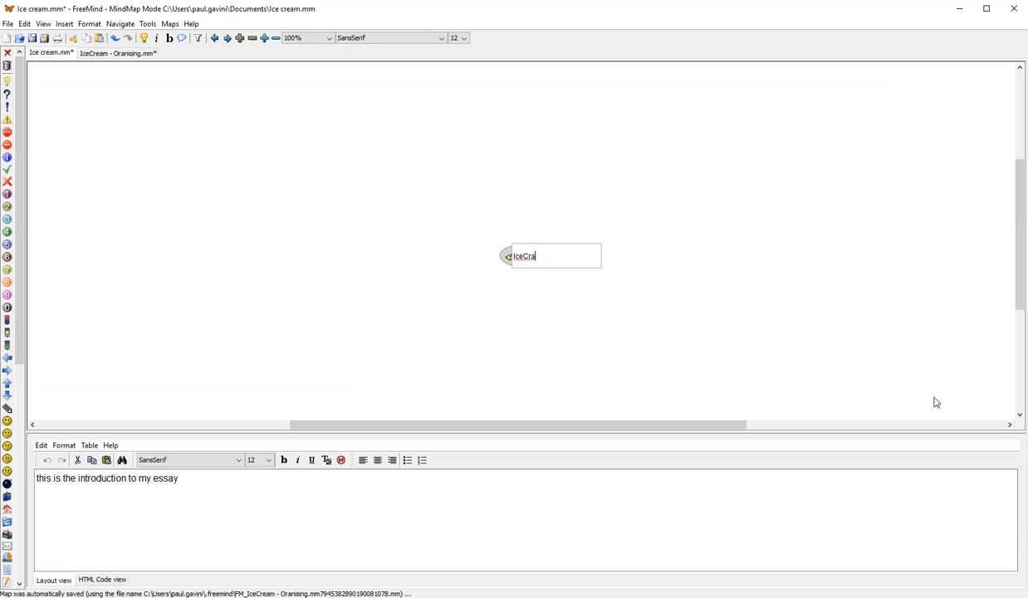
pyautogui.write('Ice Cream')
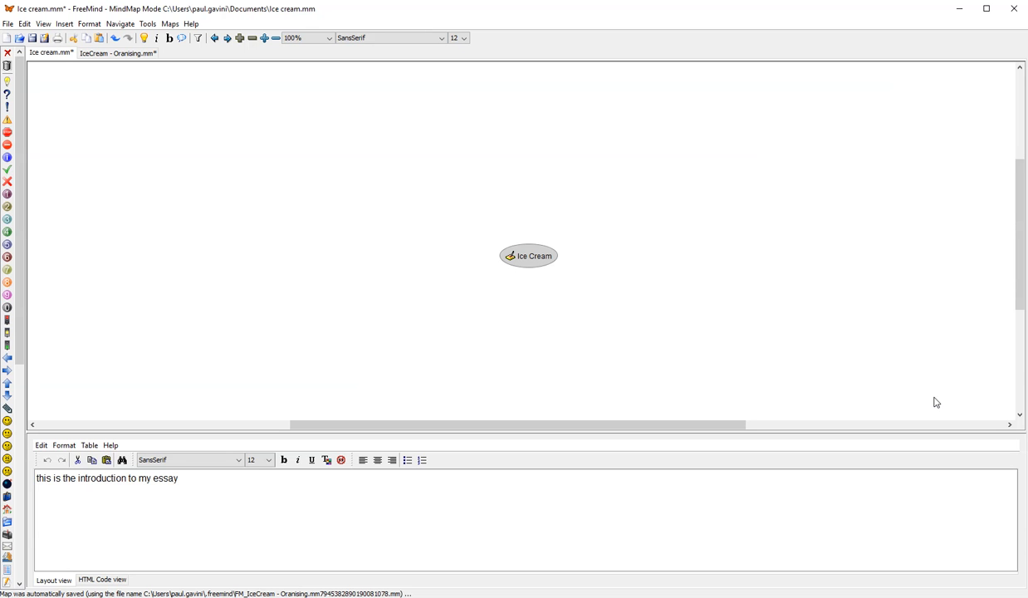
pyautogui.moveTo(616, 402)
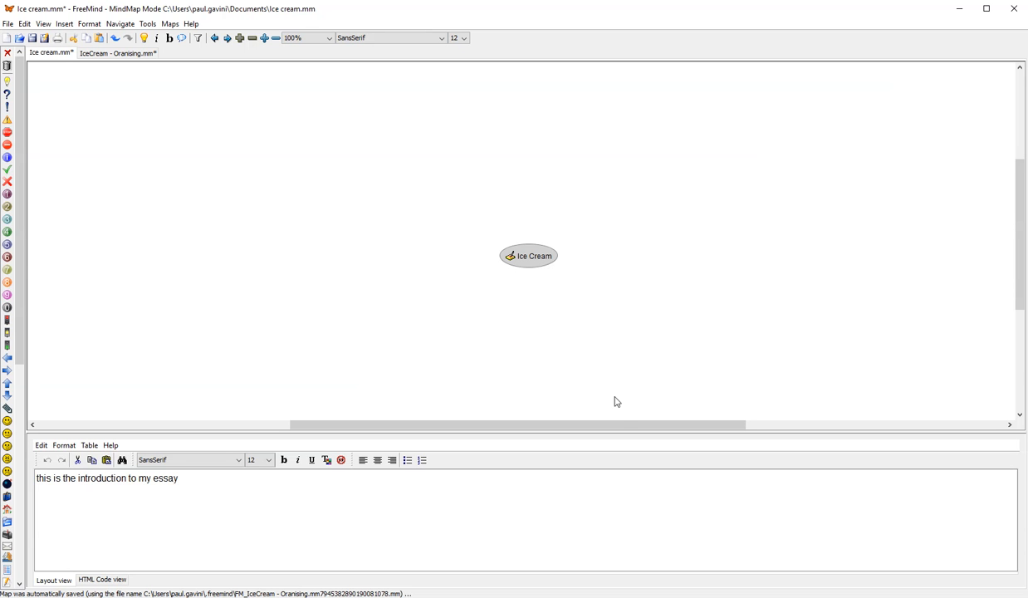
pyautogui.moveTo(624, 424)
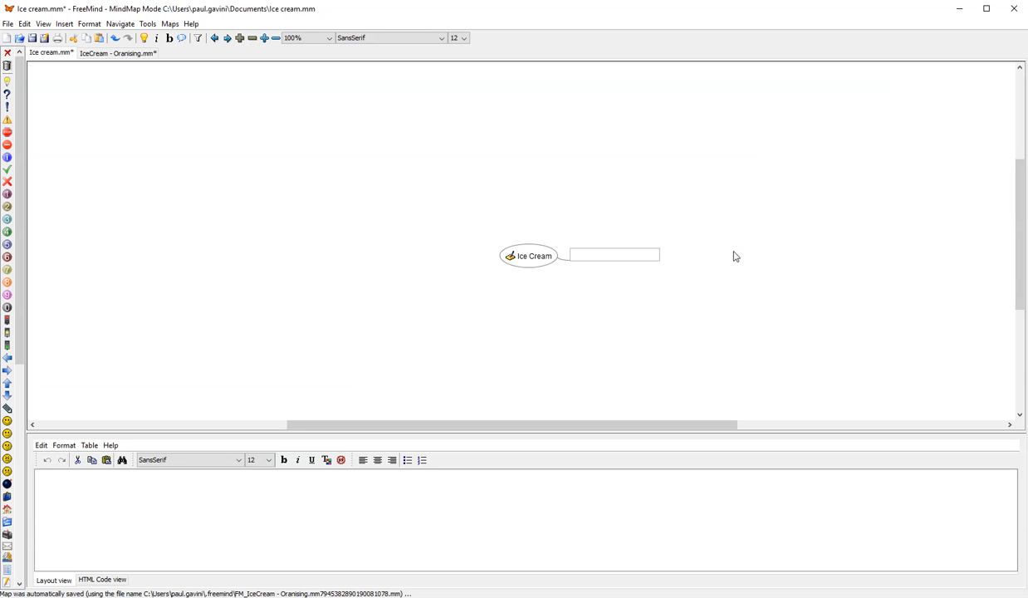
pyautogui.moveTo(303, 77)
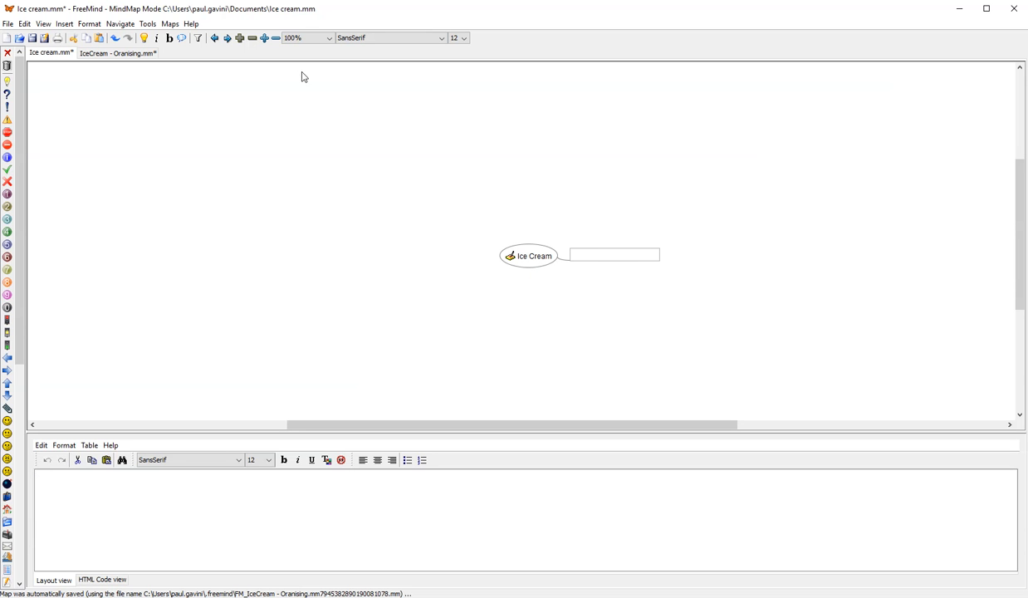
pyautogui.moveTo(21, 39)
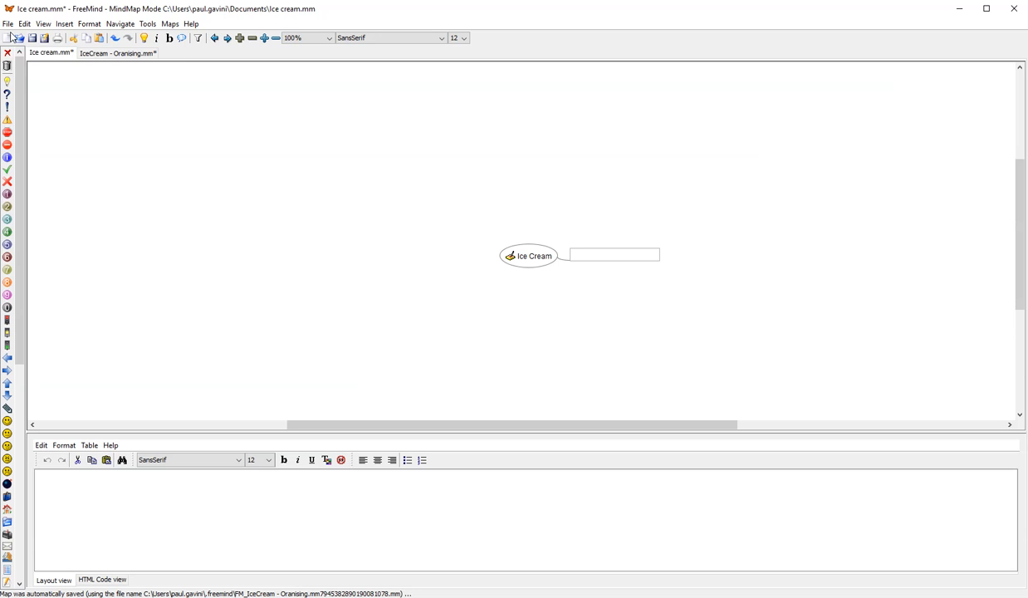
# Browse the Format, Tools and neighbouring menus in the menu bar.
pyautogui.click(103, 23)
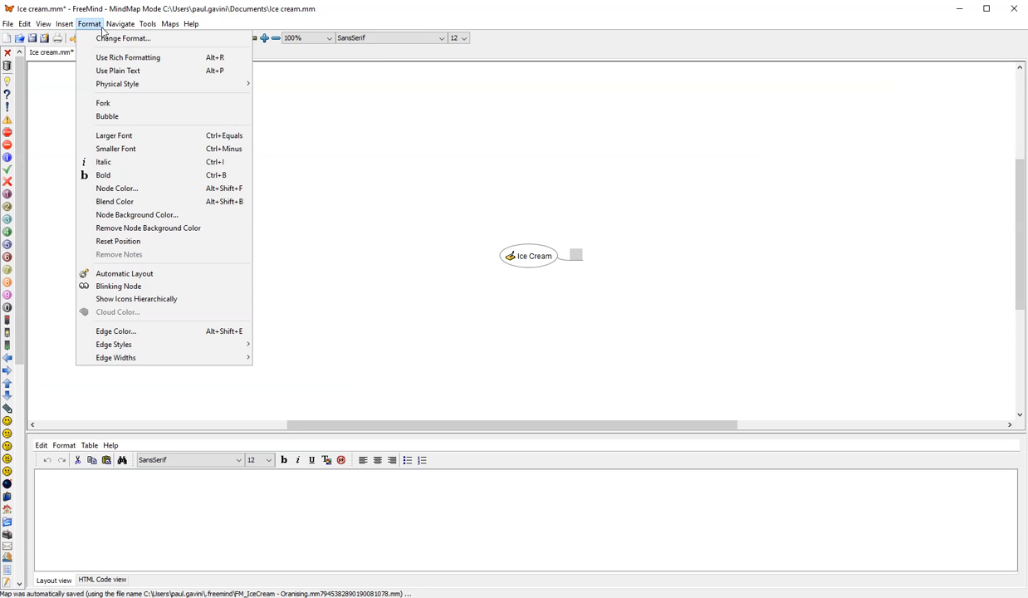
pyautogui.click(143, 23)
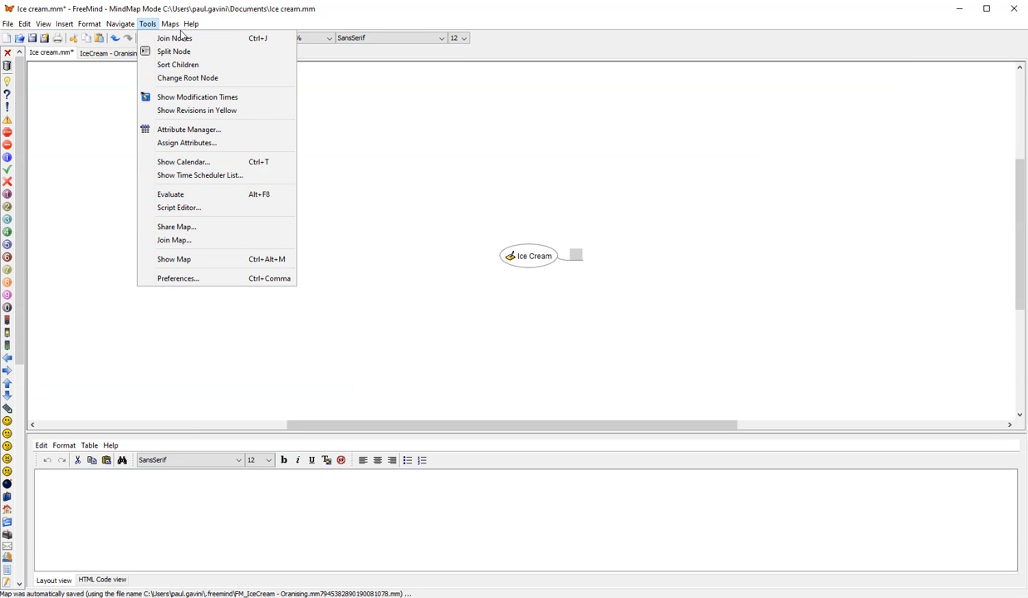
pyautogui.click(173, 22)
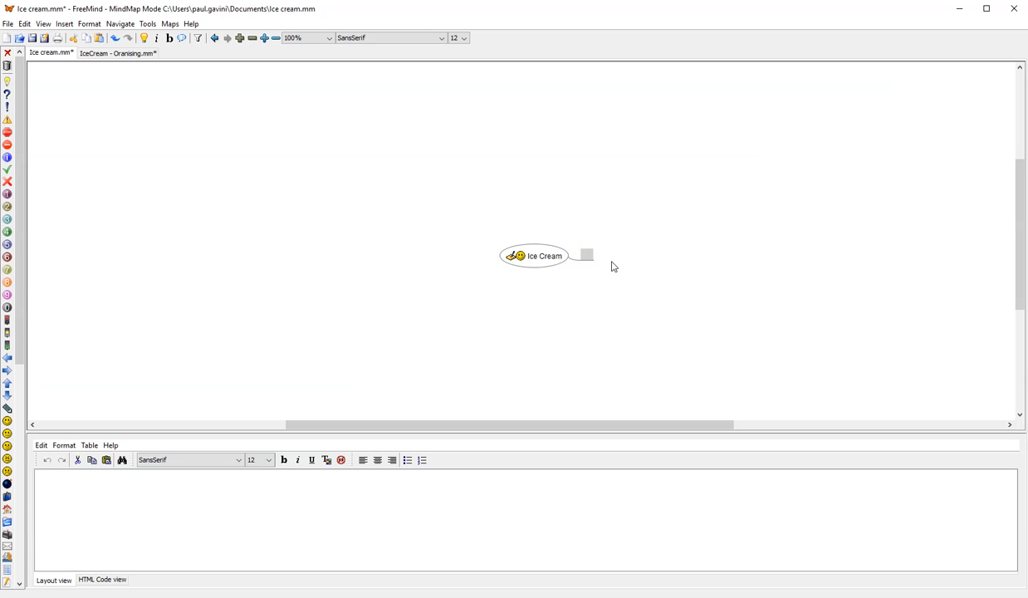
# Enter seven sibling branches: cold, sugar, milk, cream, chocolate, flavours and cows.
pyautogui.write('cold')
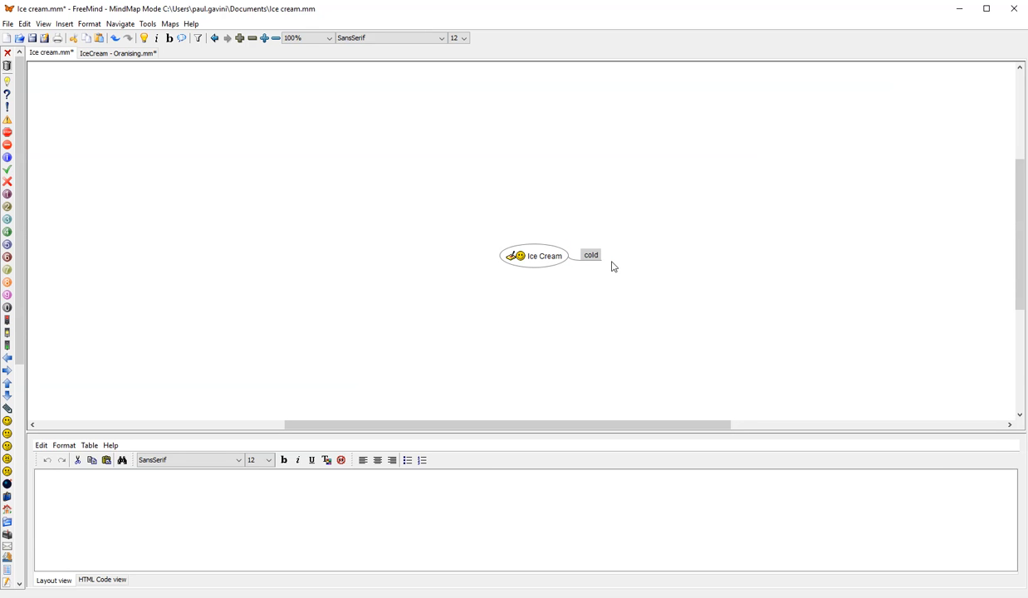
pyautogui.write('sugar')
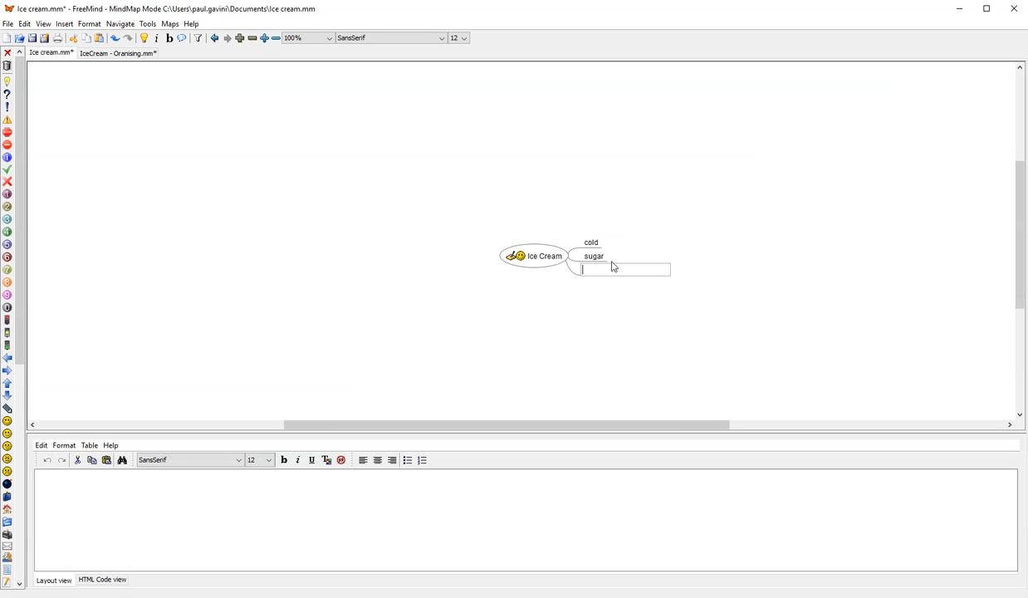
pyautogui.write('milk')
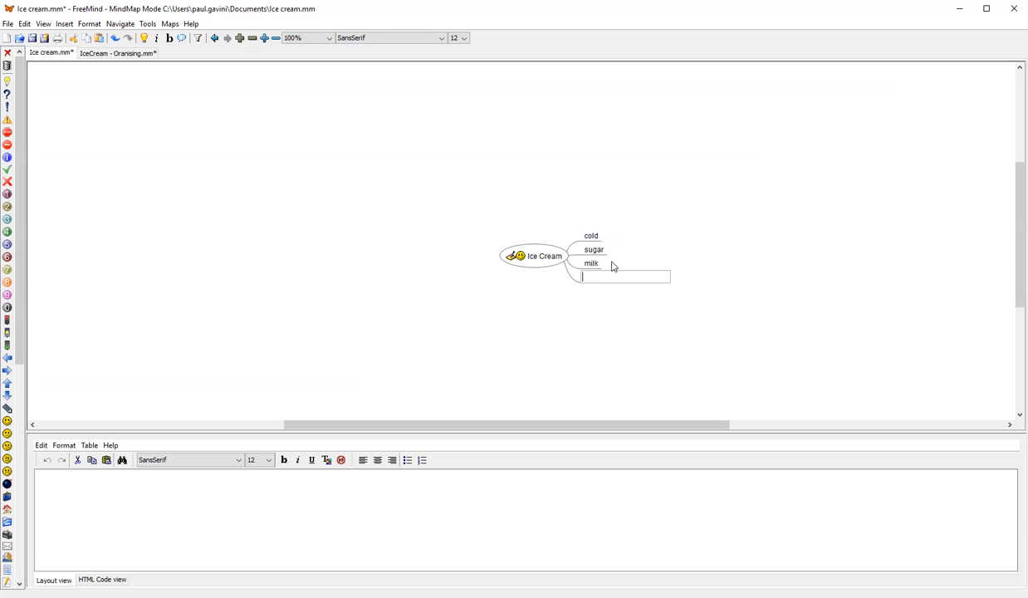
pyautogui.write('cream')
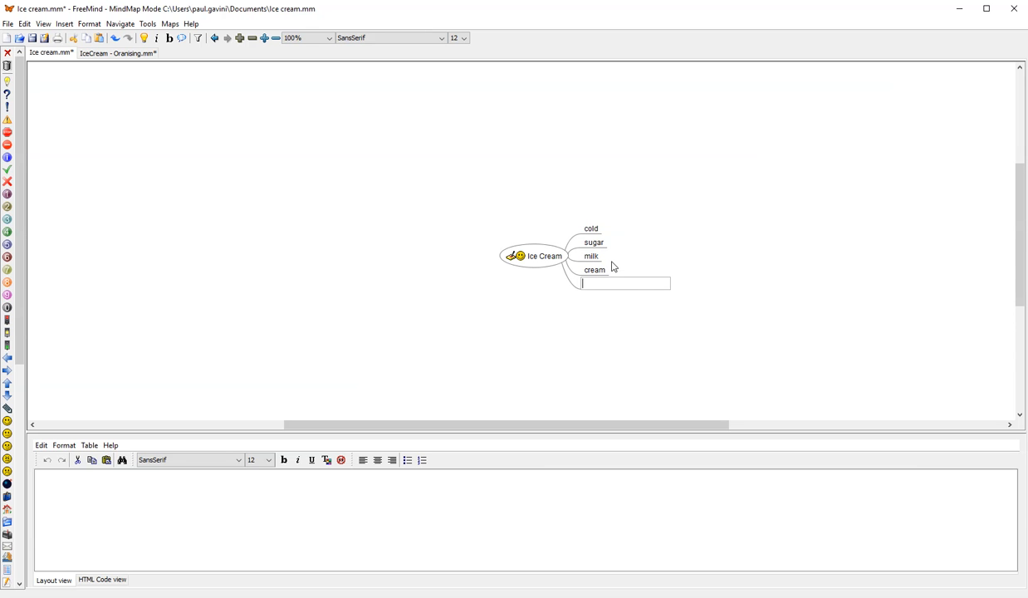
pyautogui.write('chocolat')
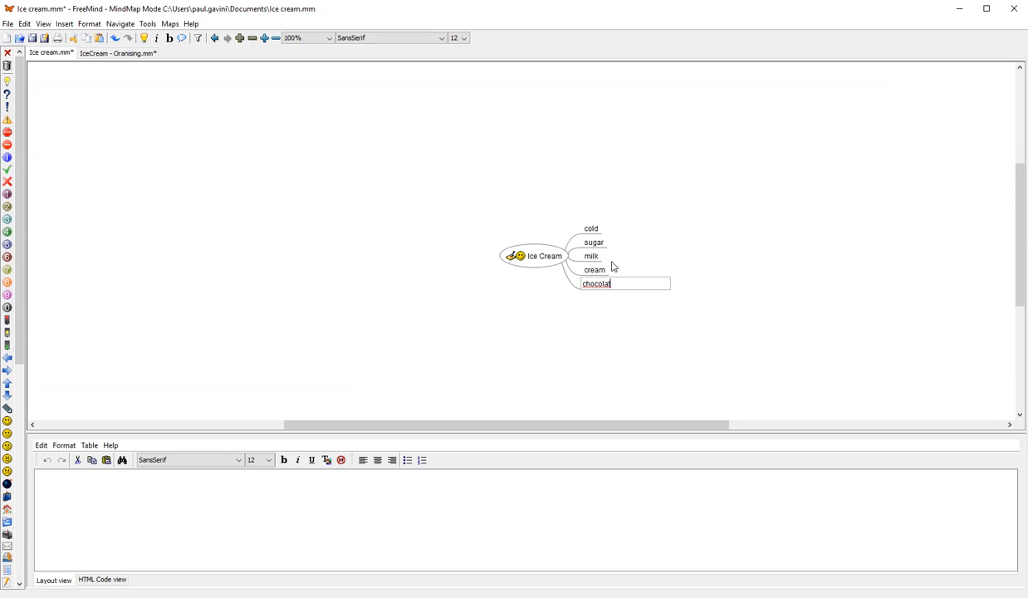
pyautogui.press('Enter')
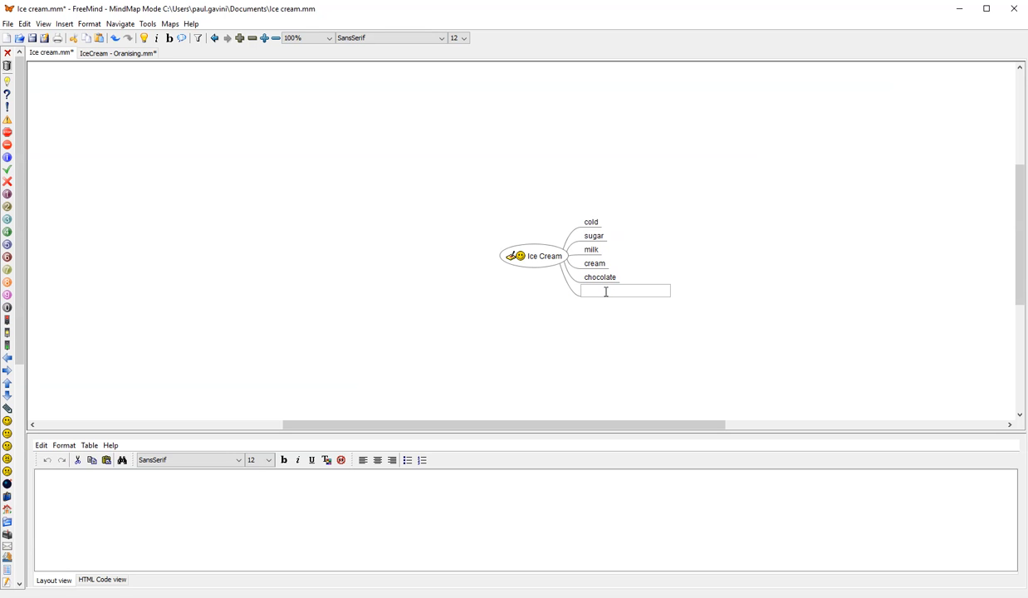
pyautogui.write('flavours')
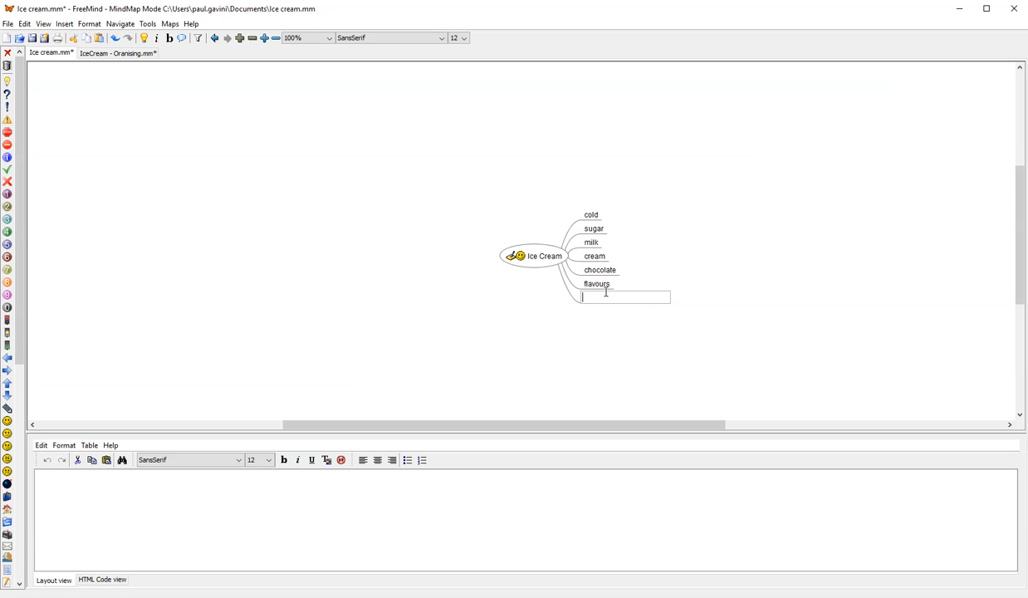
pyautogui.write('cows')
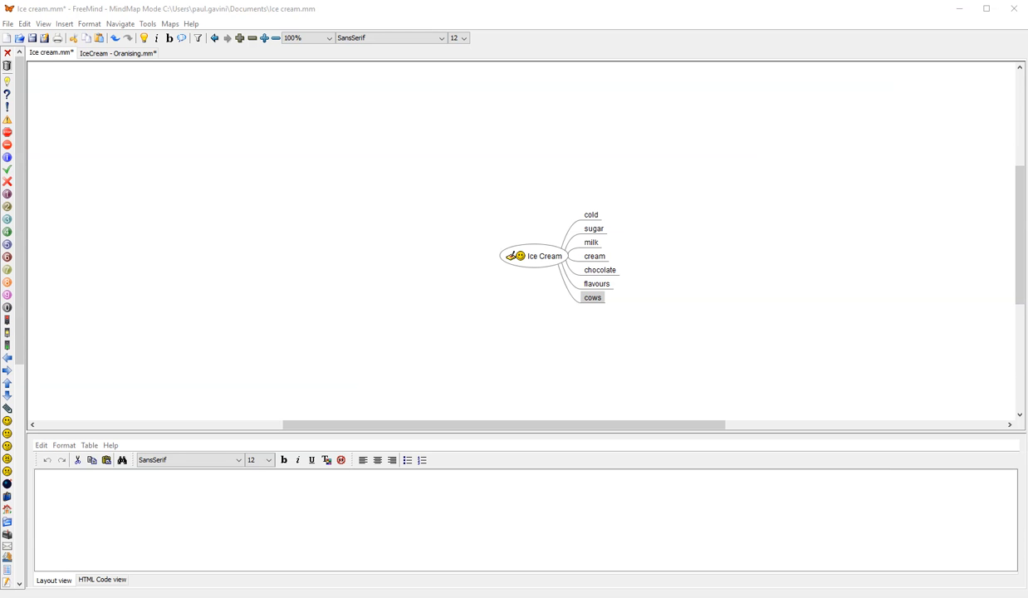
# Add sibling branches on stick, cone, brown and rainbow after cows.
pyautogui.doubleClick(591, 298)
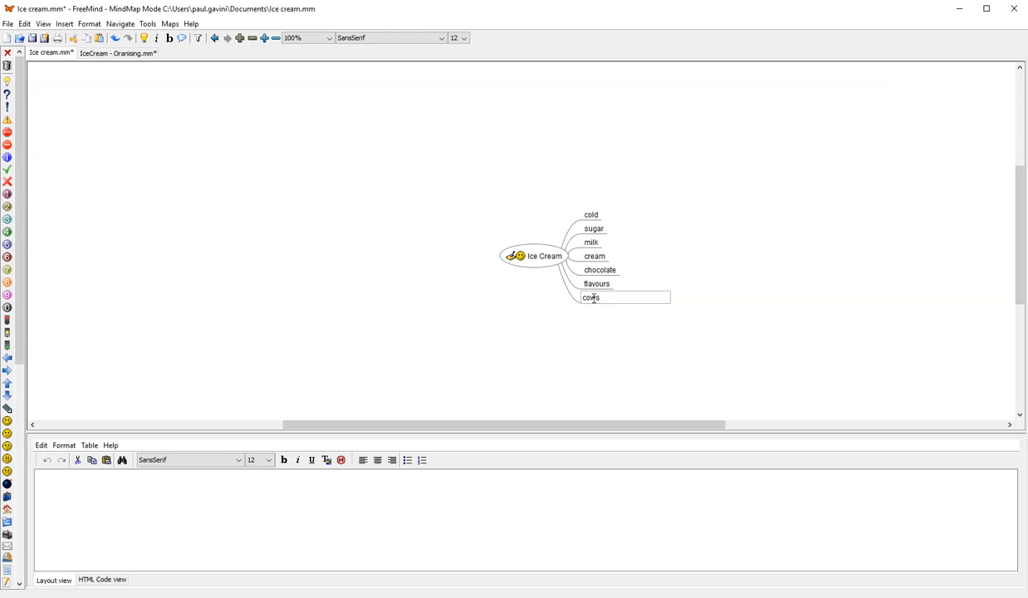
pyautogui.press('Enter')
pyautogui.write('gelat')
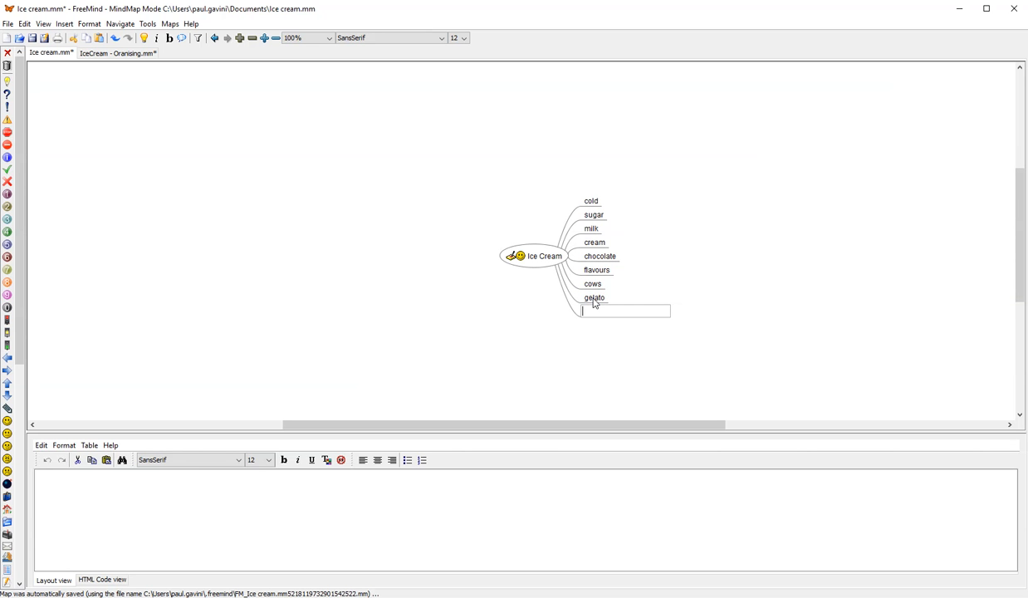
pyautogui.write('on')
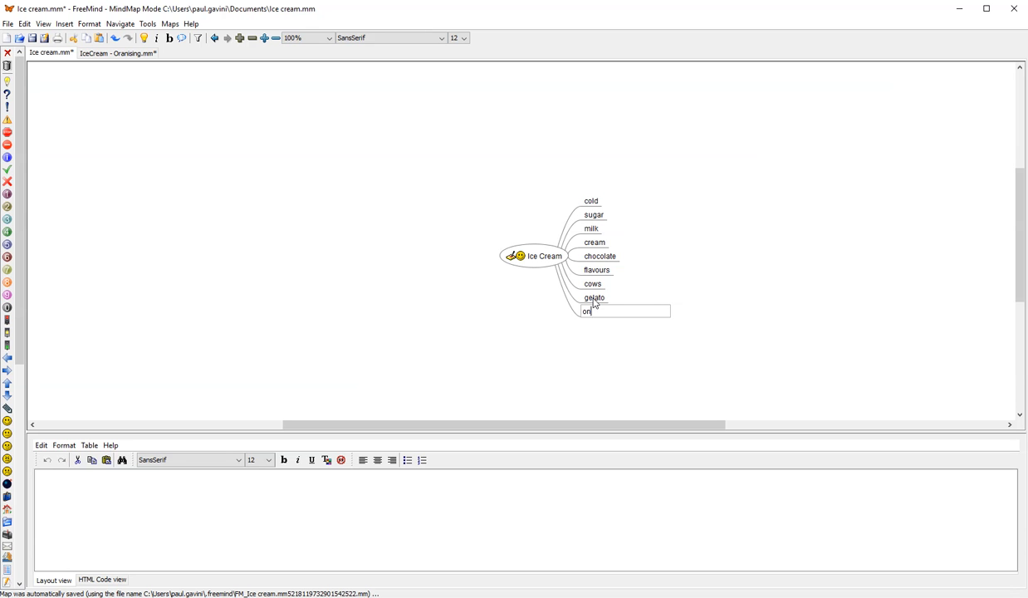
pyautogui.write('stick')
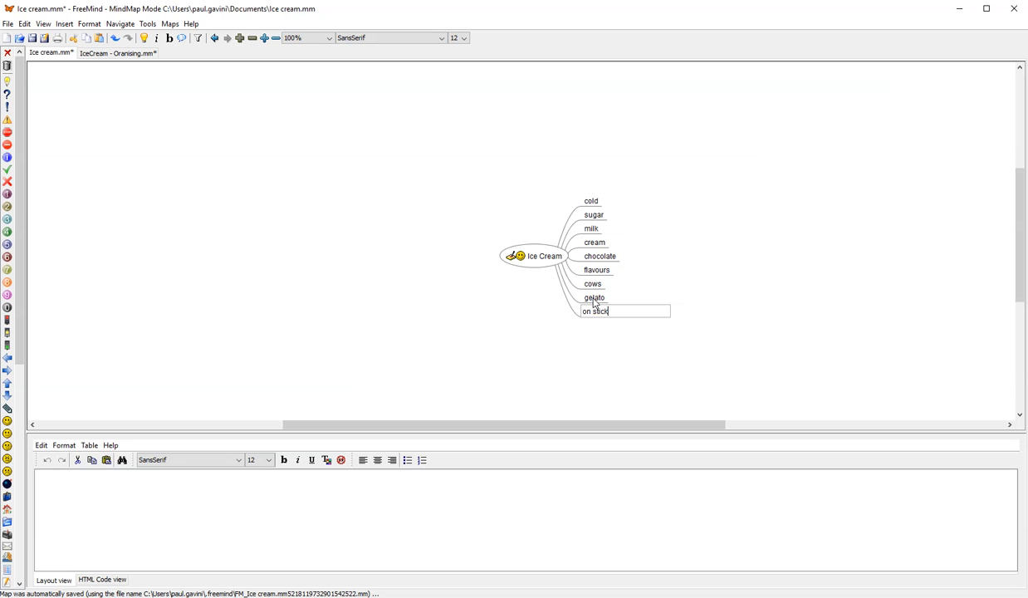
pyautogui.write('cone')
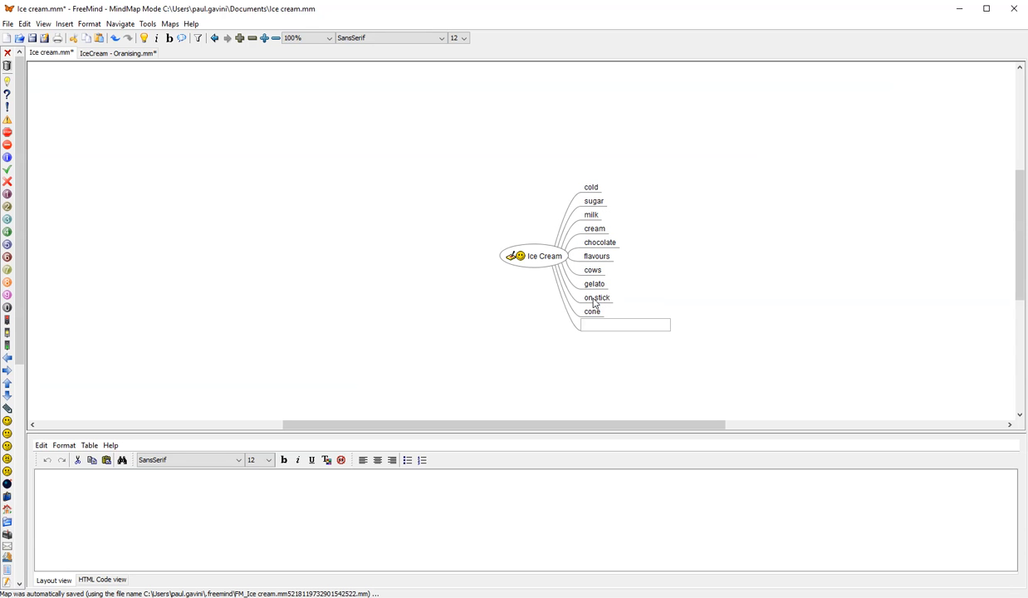
pyautogui.write('bro')
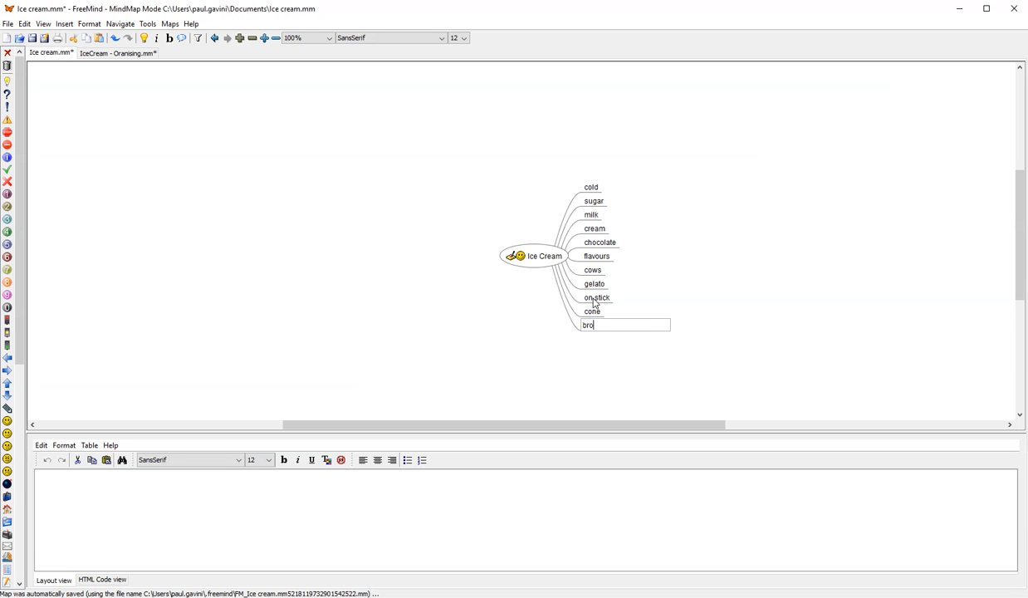
pyautogui.press('Backspace')
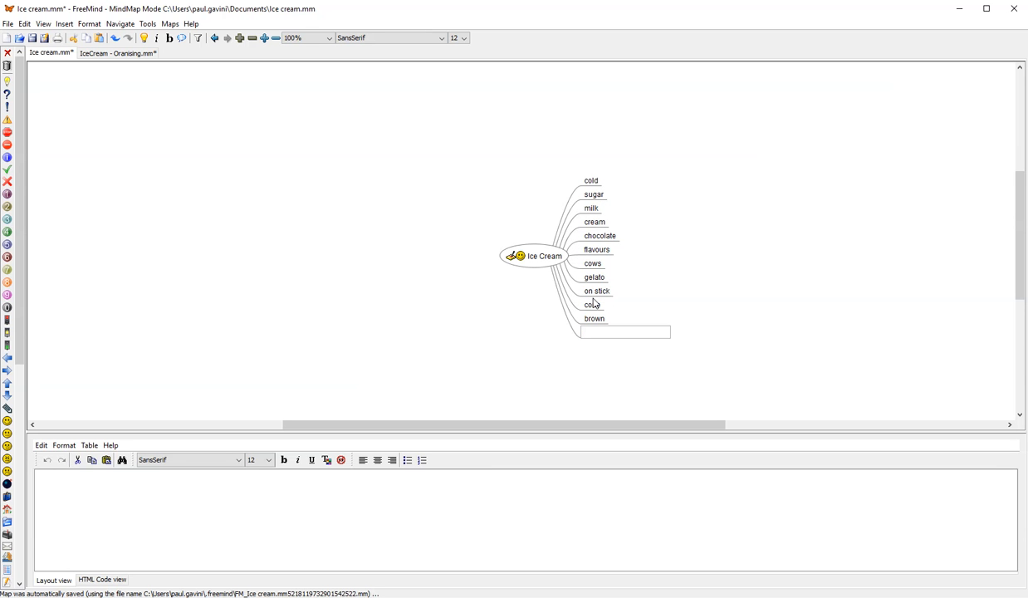
pyautogui.write('rainbow')
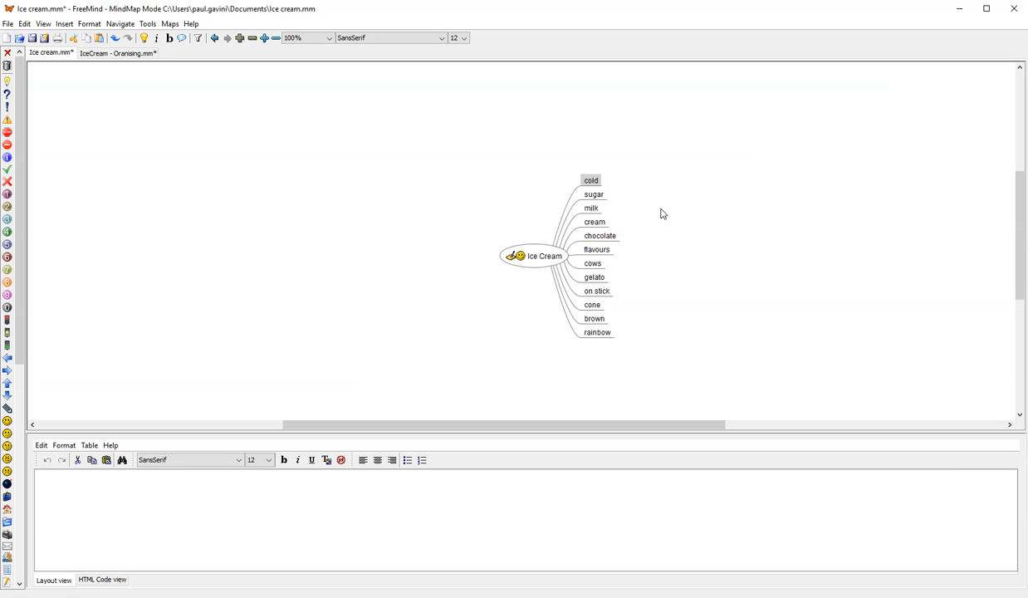
# Add goat and soy as child nodes beneath milk.
pyautogui.click(542, 256)
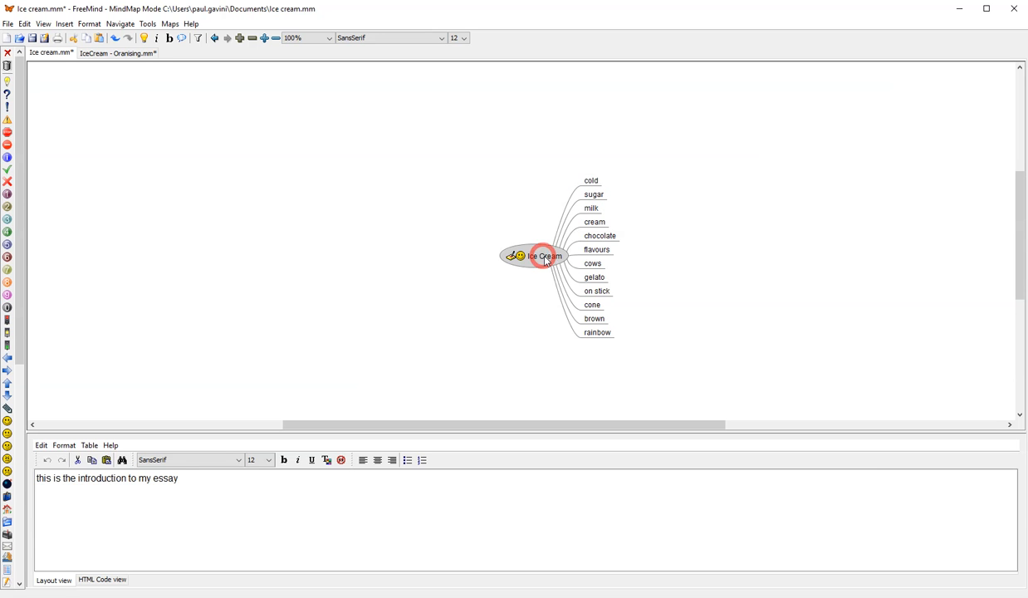
pyautogui.moveTo(544, 258)
pyautogui.write('ingredient')
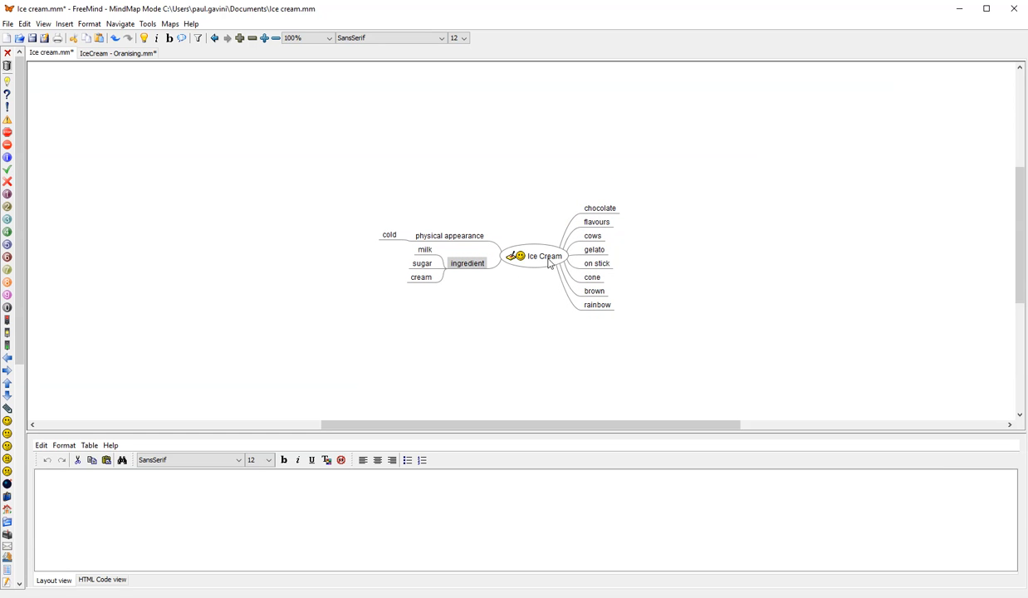
pyautogui.moveTo(608, 214)
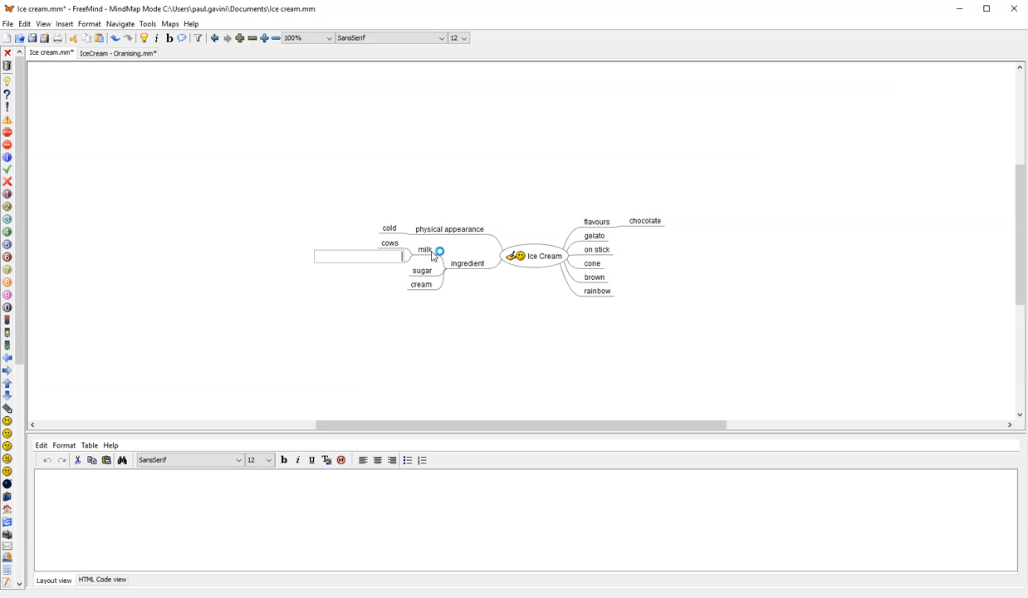
pyautogui.write('goat')
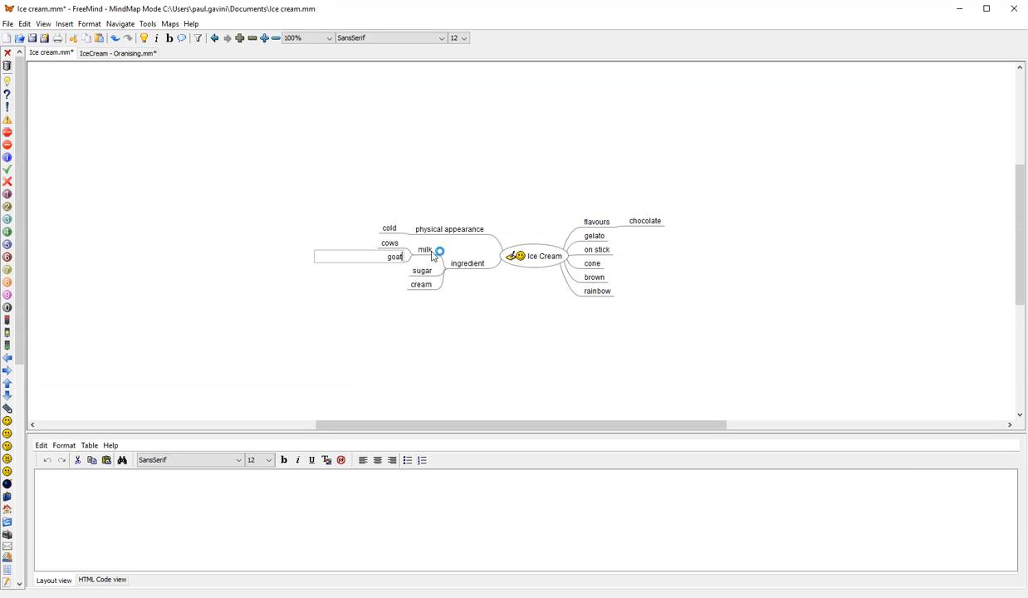
pyautogui.click(424, 250)
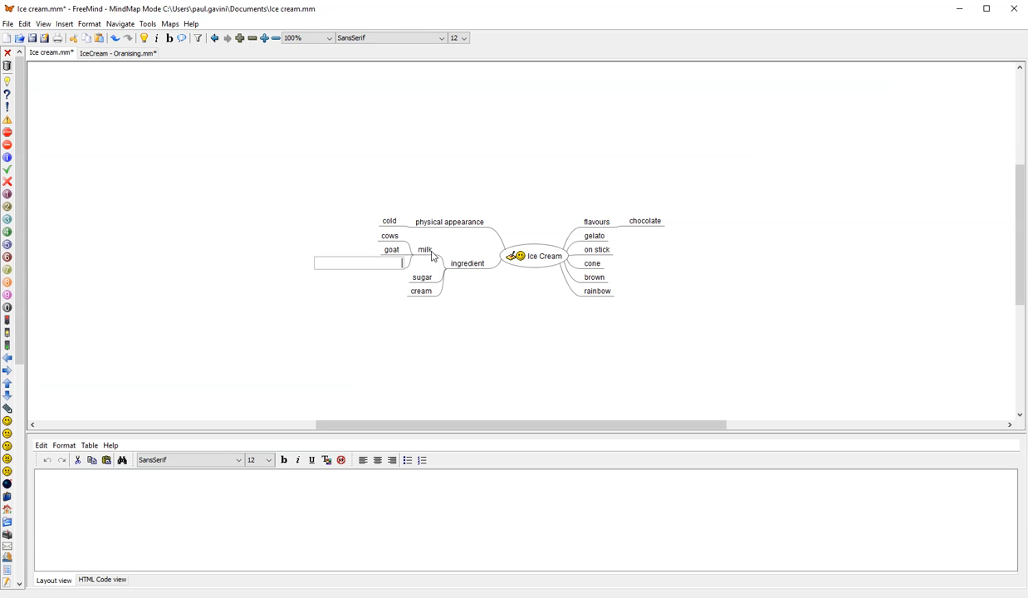
pyautogui.write('soy')
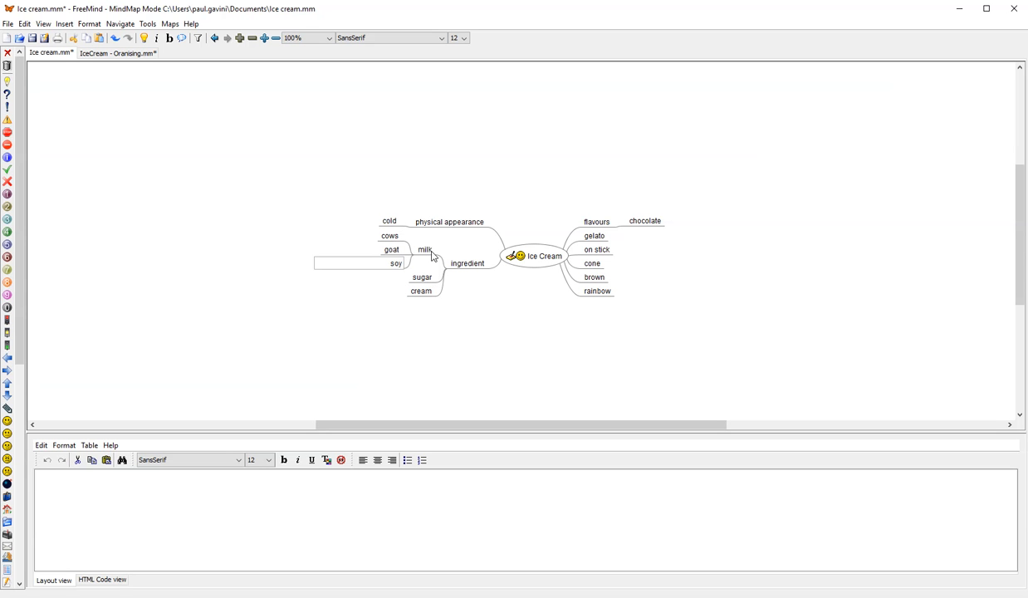
pyautogui.click(394, 261)
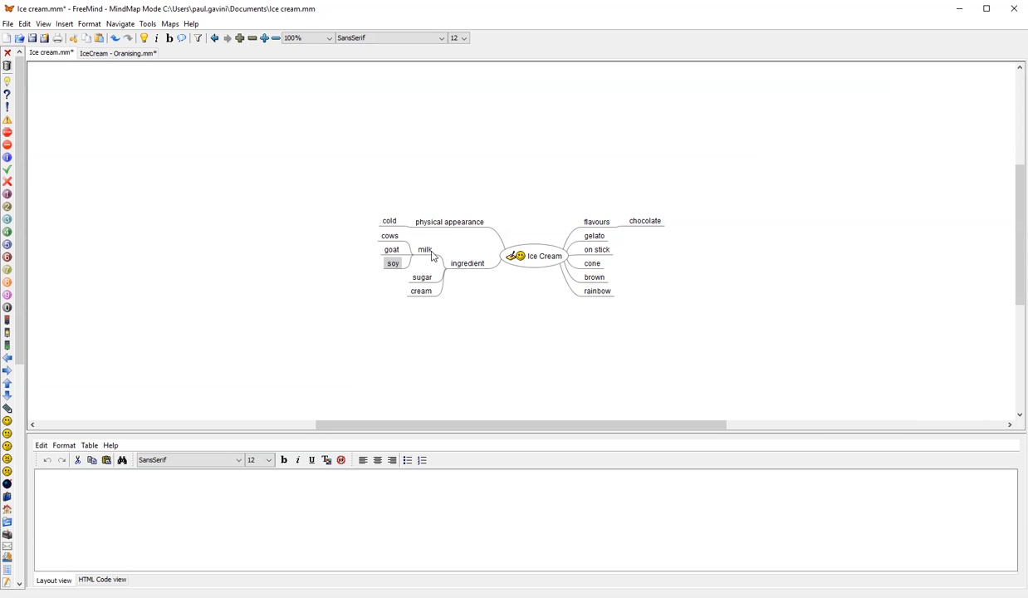
pyautogui.moveTo(602, 250)
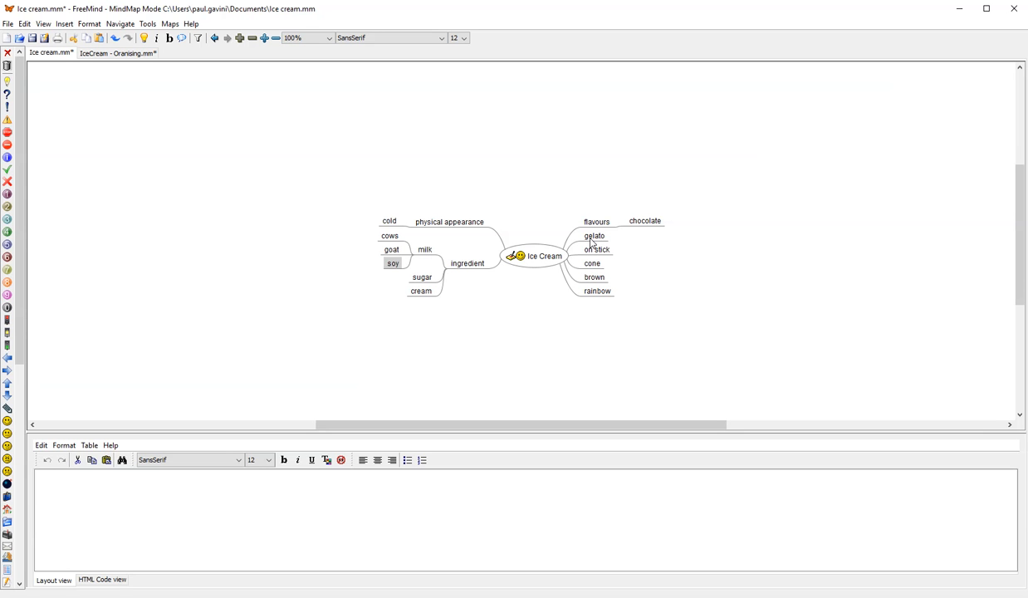
pyautogui.moveTo(595, 320)
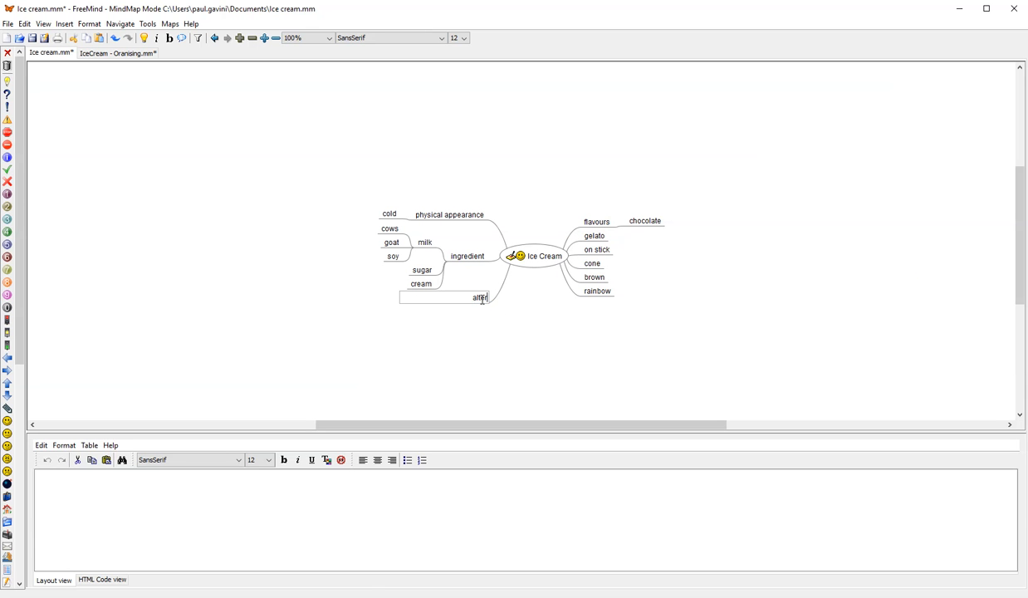
# Create the alternative branch with frozen yogurt and frozen custard nodes.
pyautogui.write('alternative')
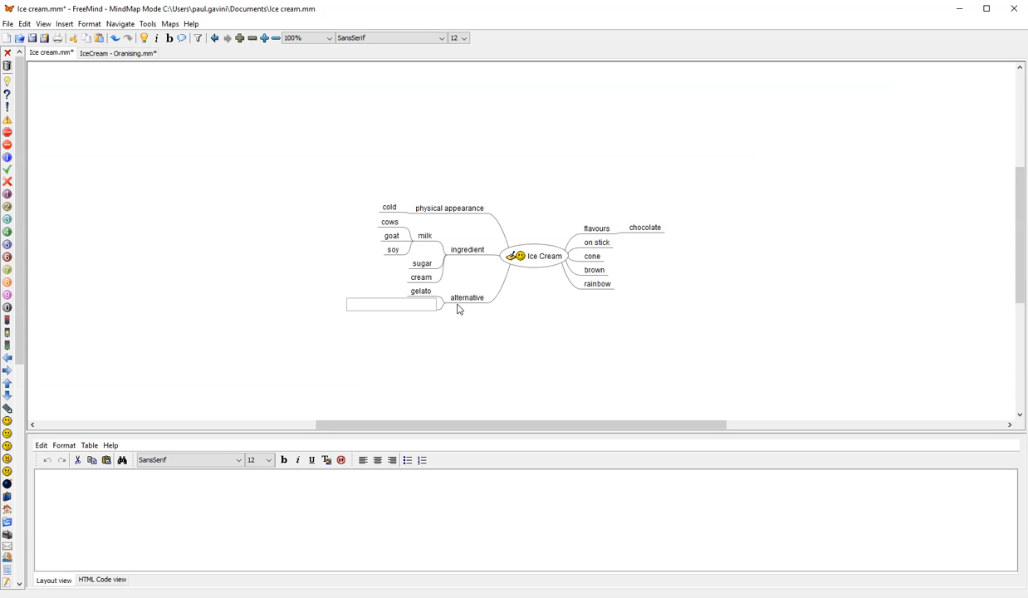
pyautogui.write('frozen yogurt')
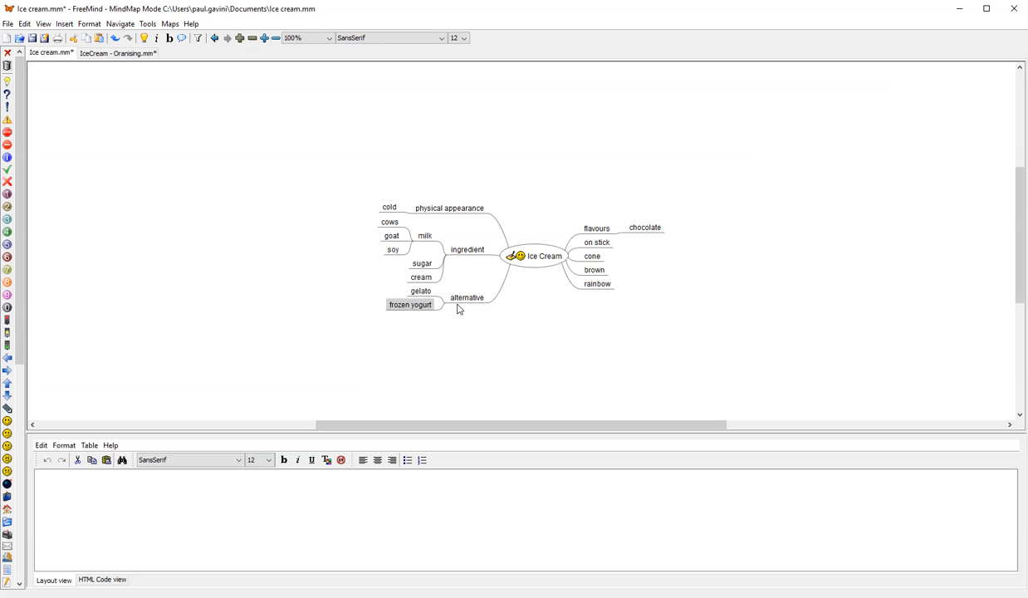
pyautogui.write('frozen cu')
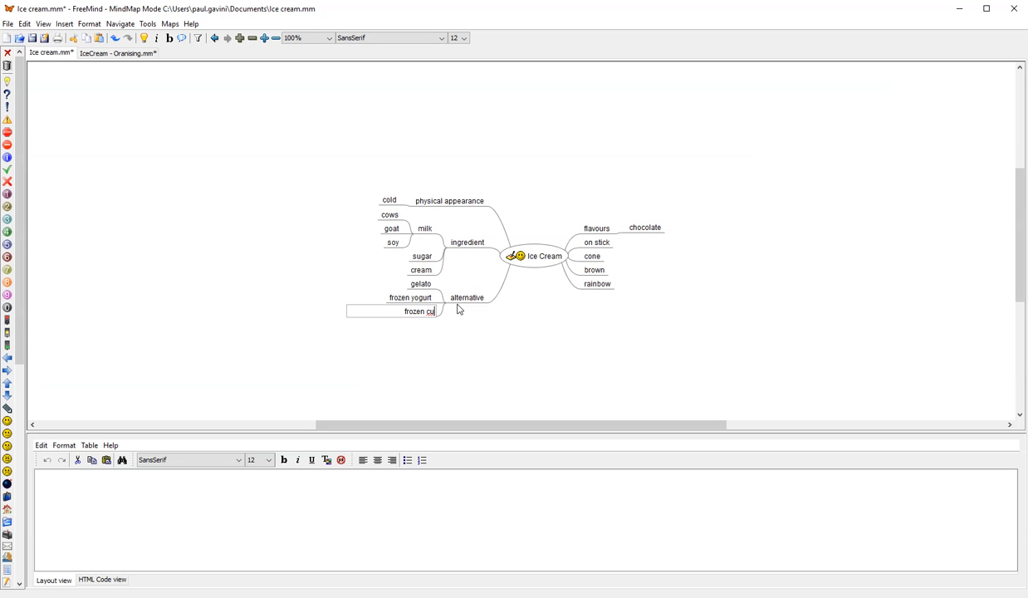
pyautogui.write('stard')
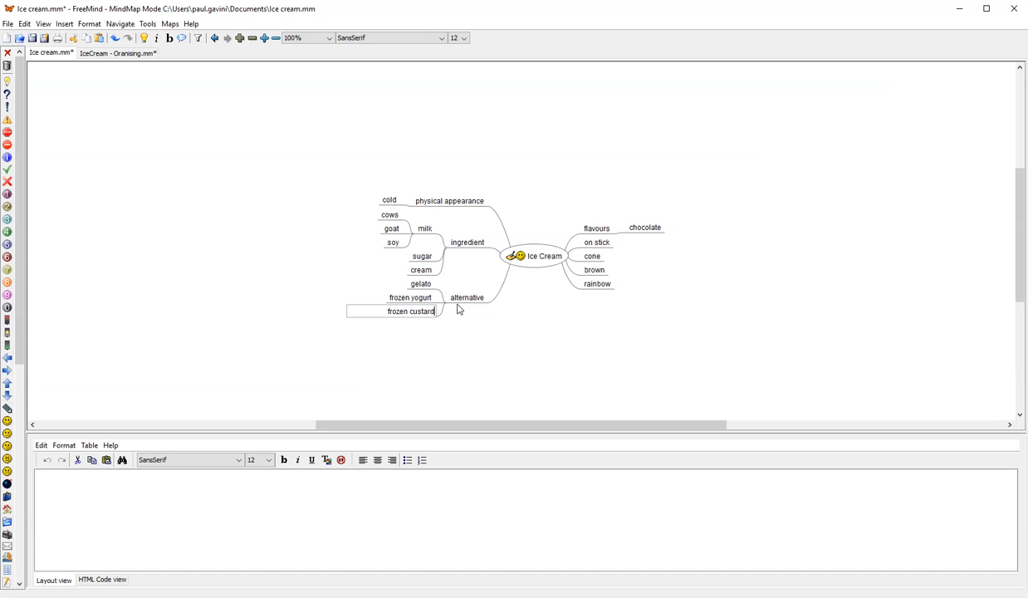
pyautogui.click(588, 283)
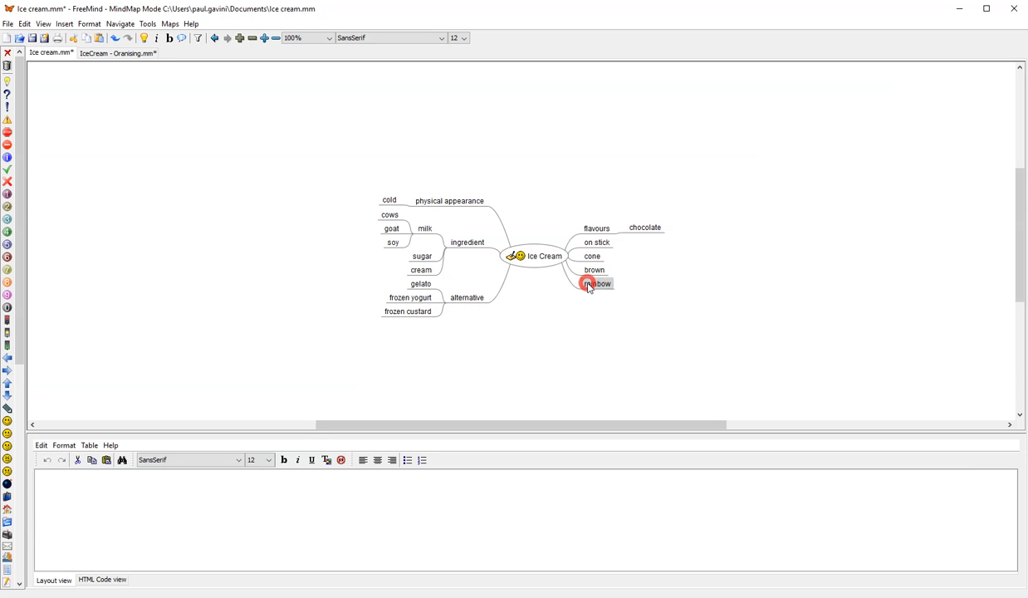
pyautogui.click(594, 269)
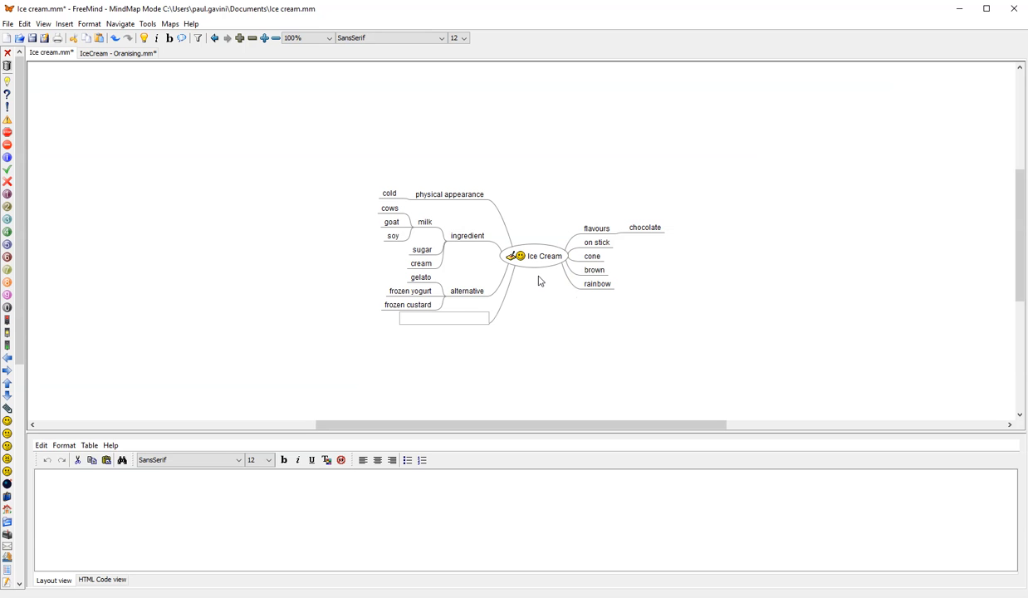
# Name the new branch 'colours' and switch to the IceCream - Oranising map.
pyautogui.write('colou')
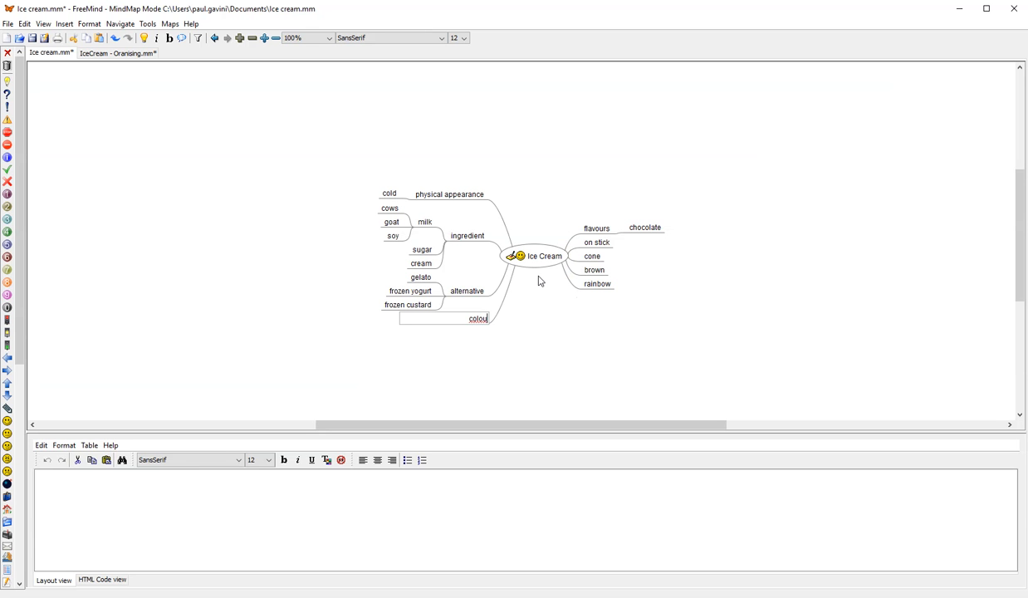
pyautogui.write('rs')
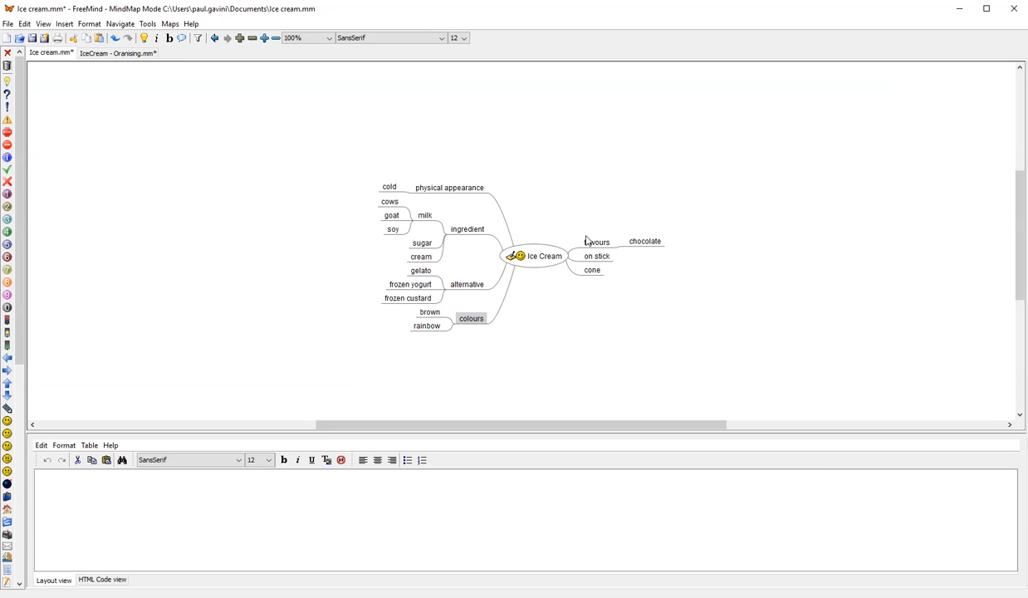
pyautogui.click(116, 53)
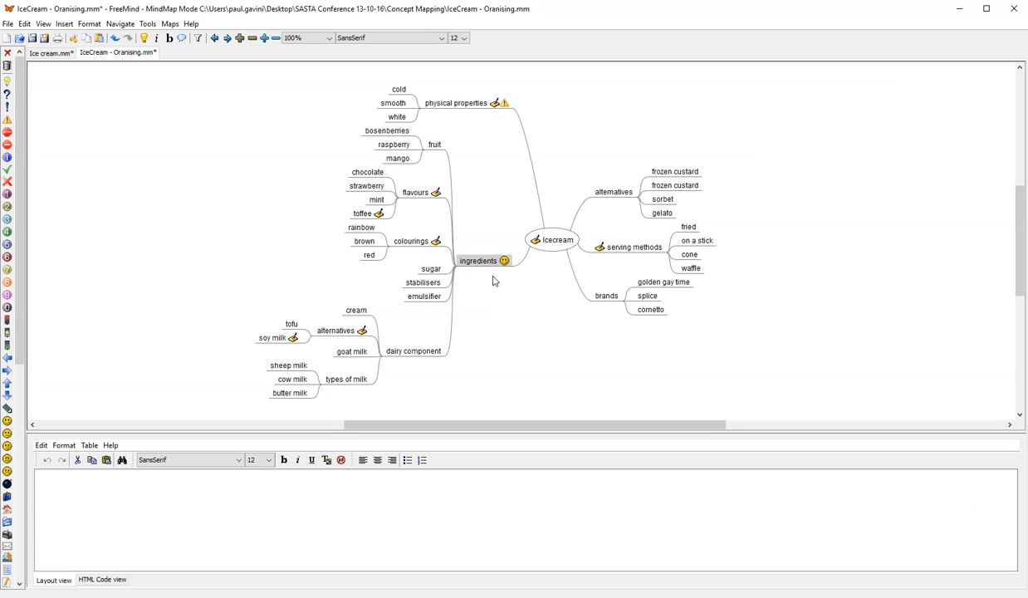
pyautogui.moveTo(470, 278)
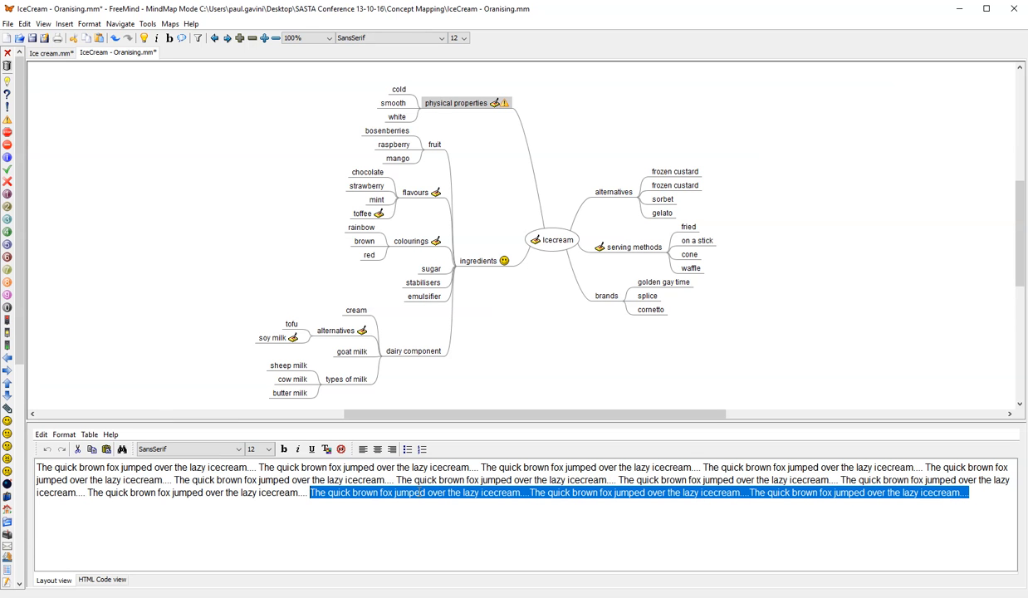
pyautogui.moveTo(407, 227)
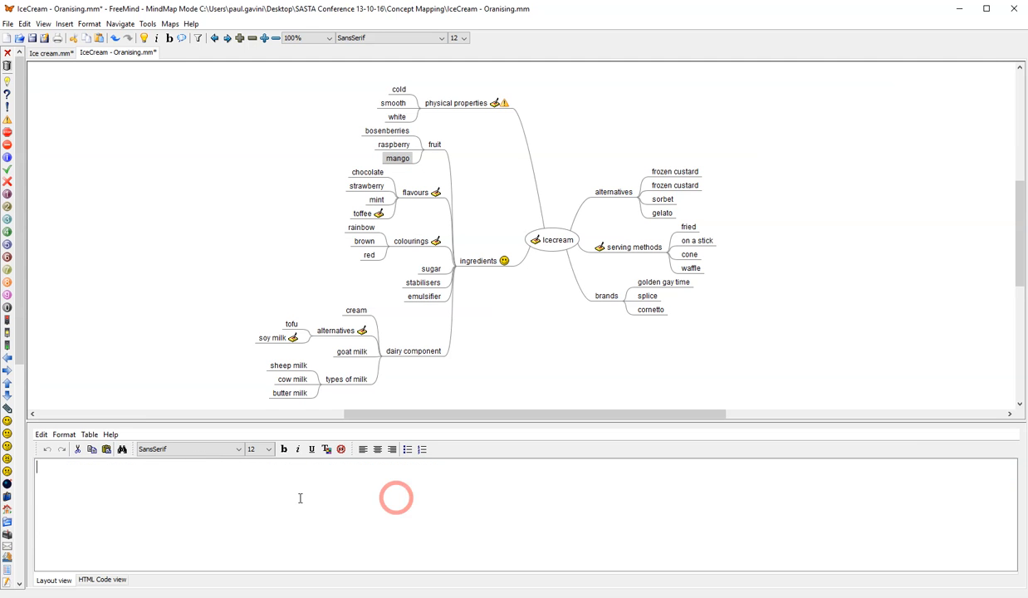
# Enter the 'The quick brown fox jumped over the lazy icecream' placeholder text as a note.
pyautogui.write('The quick brown fox jumped over the lazy icecream....The quick brown fox jumped over the lazy icecream....The quick brown fox jumped over the lazy icecream....')
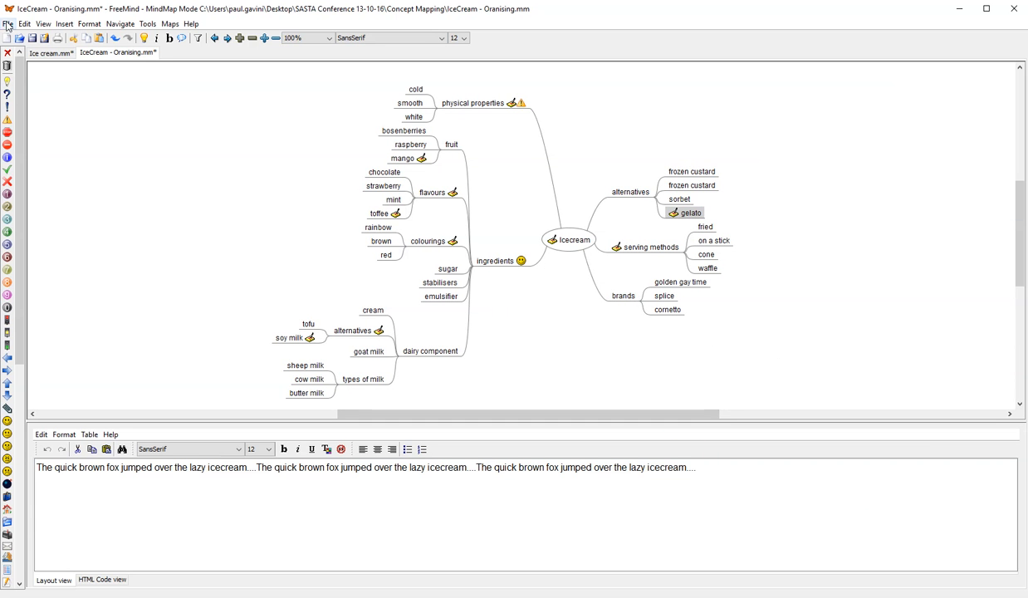
# Export the map as an OpenOffice Writer document, overwriting Ice Cream.odt.
pyautogui.click(7, 22)
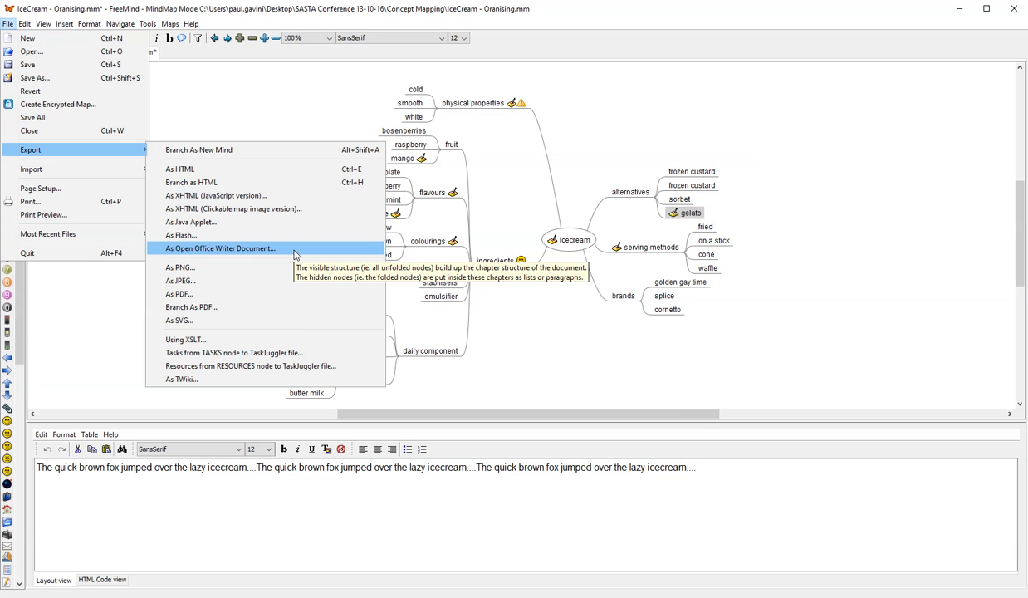
pyautogui.click(221, 248)
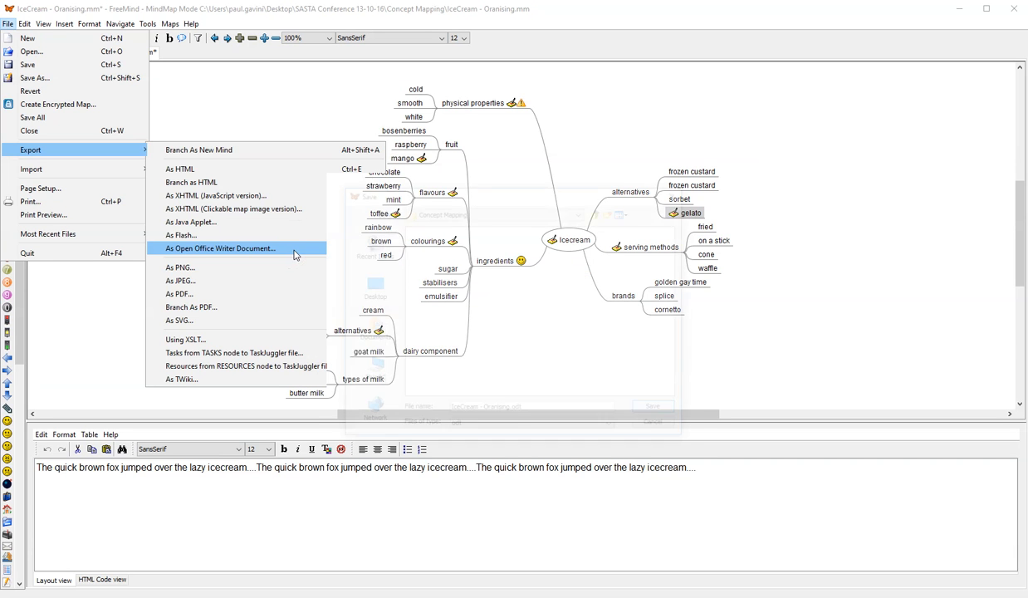
pyautogui.click(222, 249)
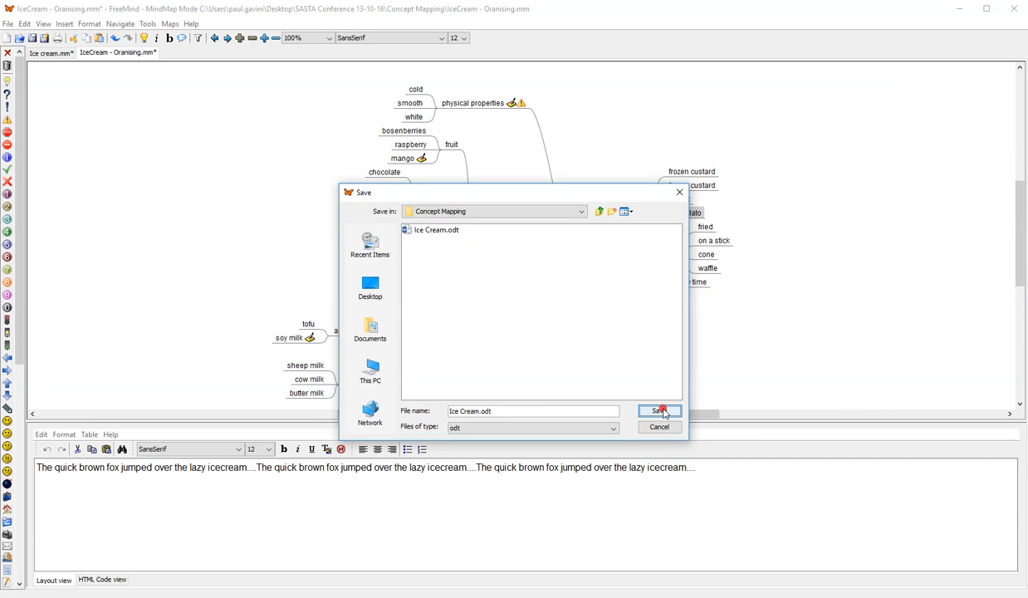
pyautogui.click(659, 411)
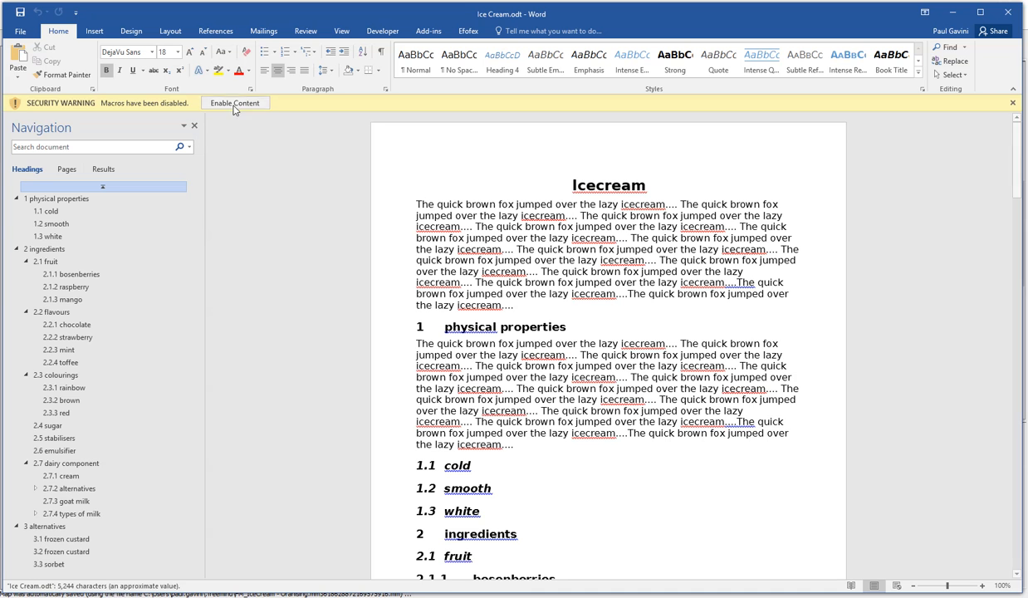
# Enable content, scroll to the last page and select the serving methods paragraph.
pyautogui.click(235, 102)
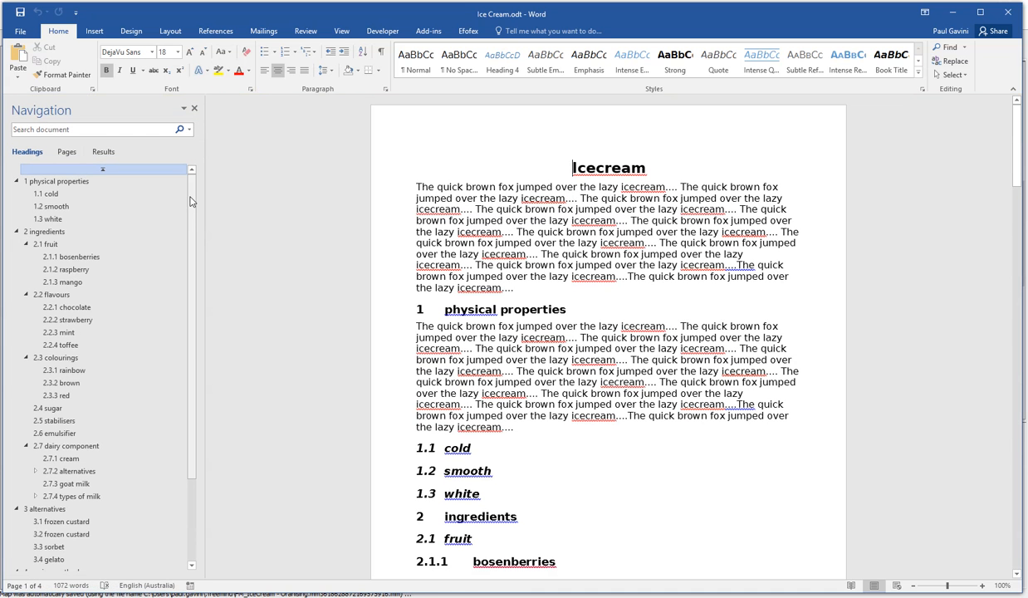
pyautogui.scroll(-3)
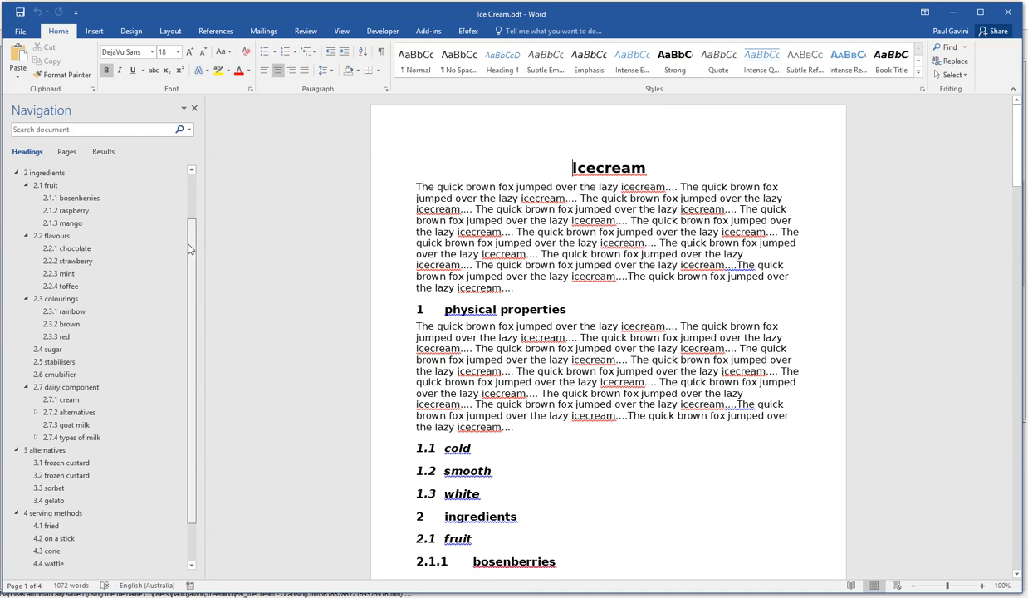
pyautogui.scroll(-3)
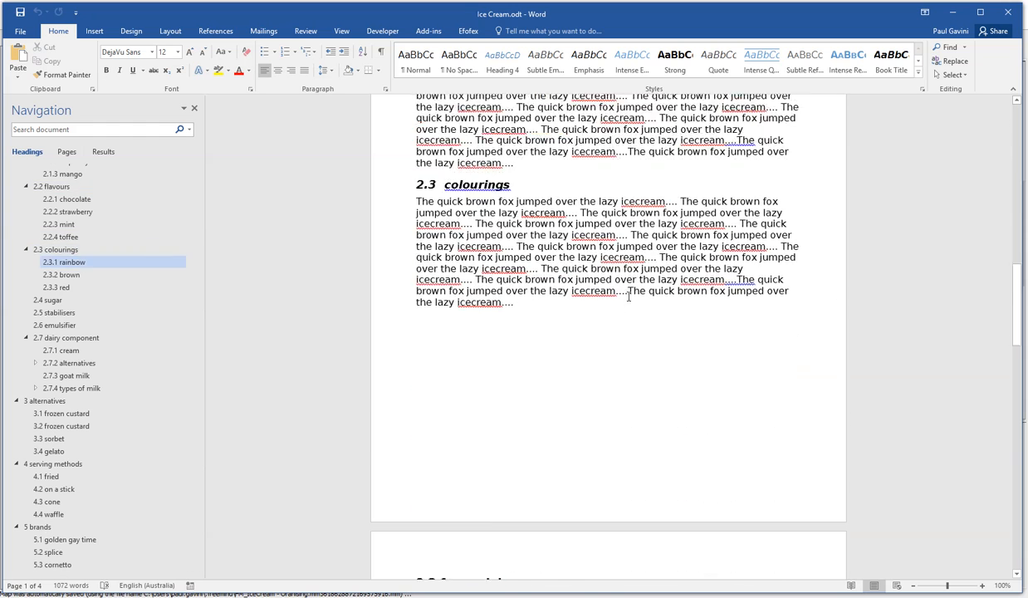
pyautogui.scroll(-3)
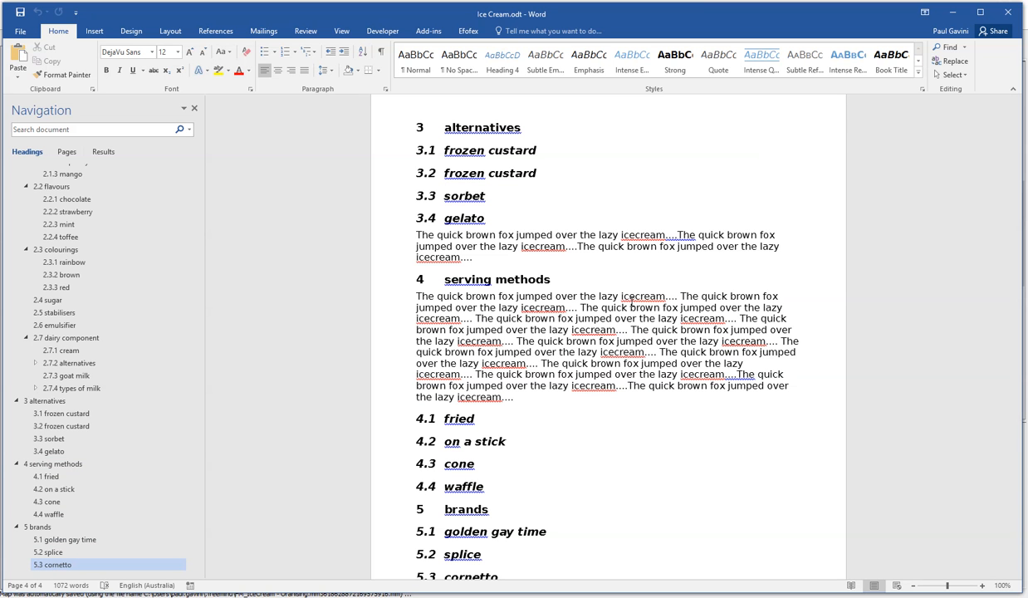
pyautogui.scroll(-3)
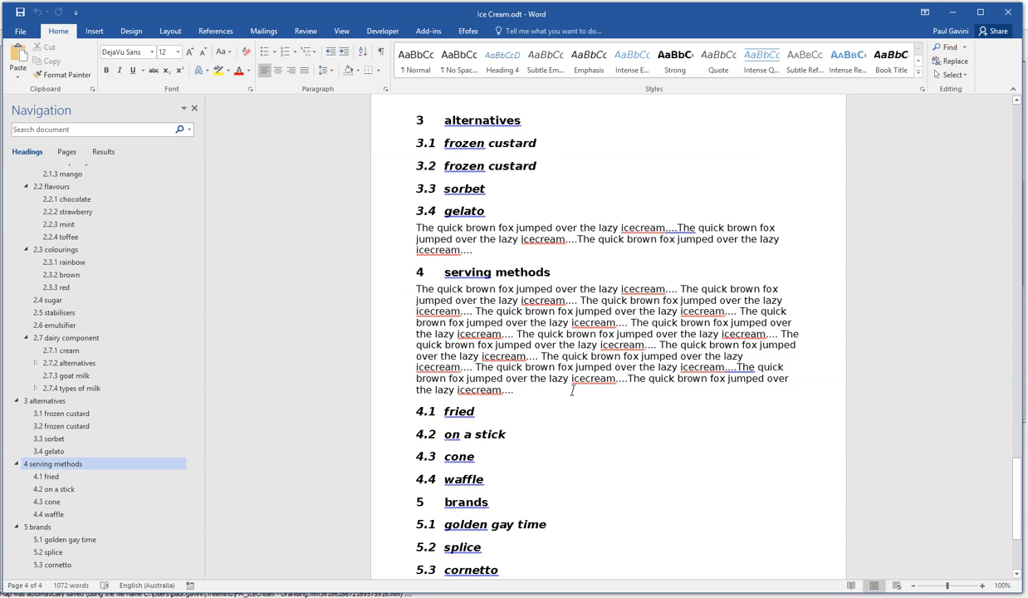
pyautogui.moveTo(416, 289); pyautogui.dragTo(513, 390)
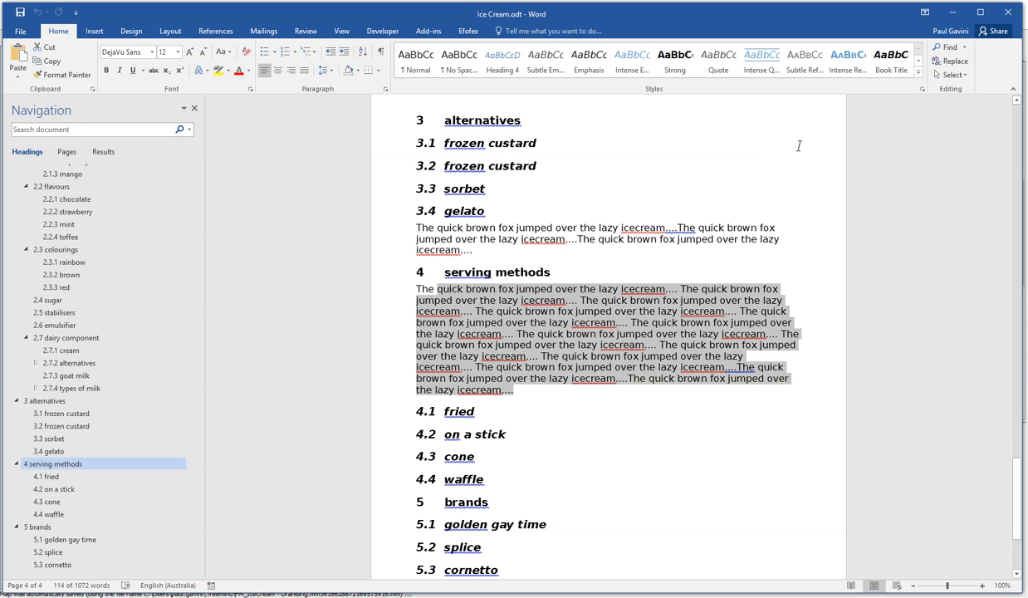
pyautogui.moveTo(1013, 11)
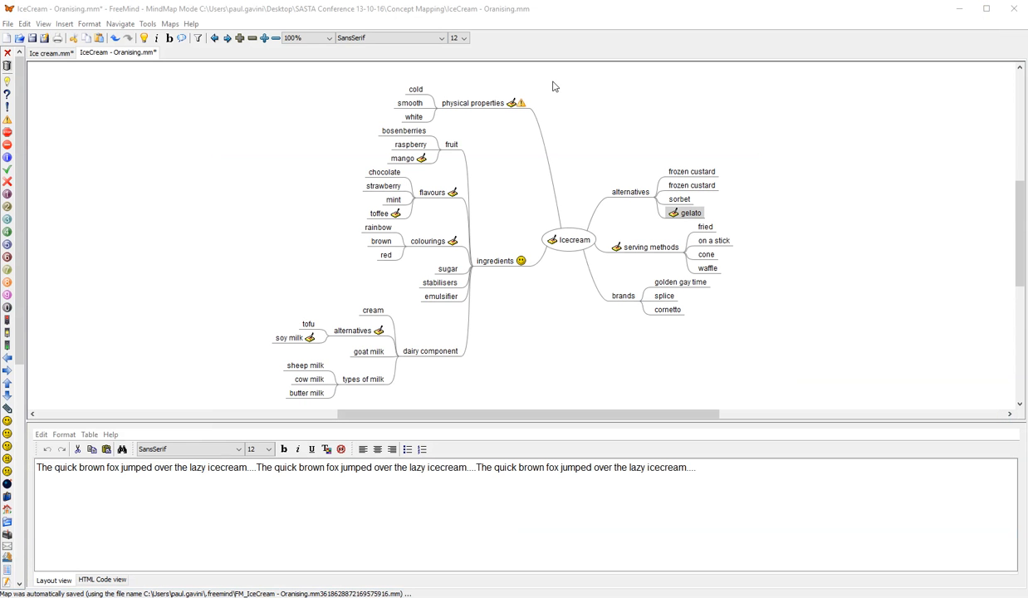
pyautogui.moveTo(519, 347)
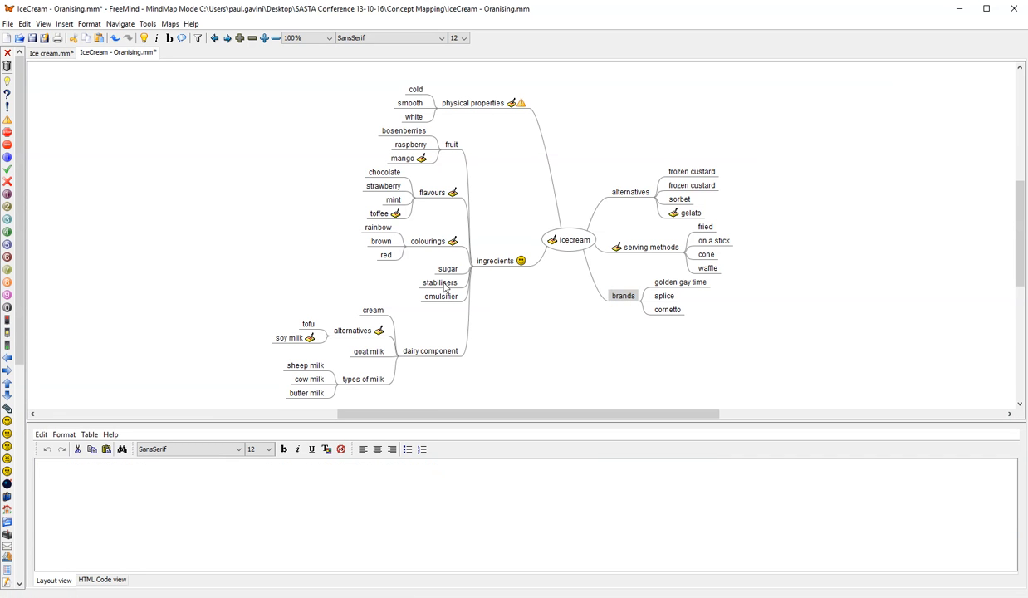
pyautogui.moveTo(714, 264)
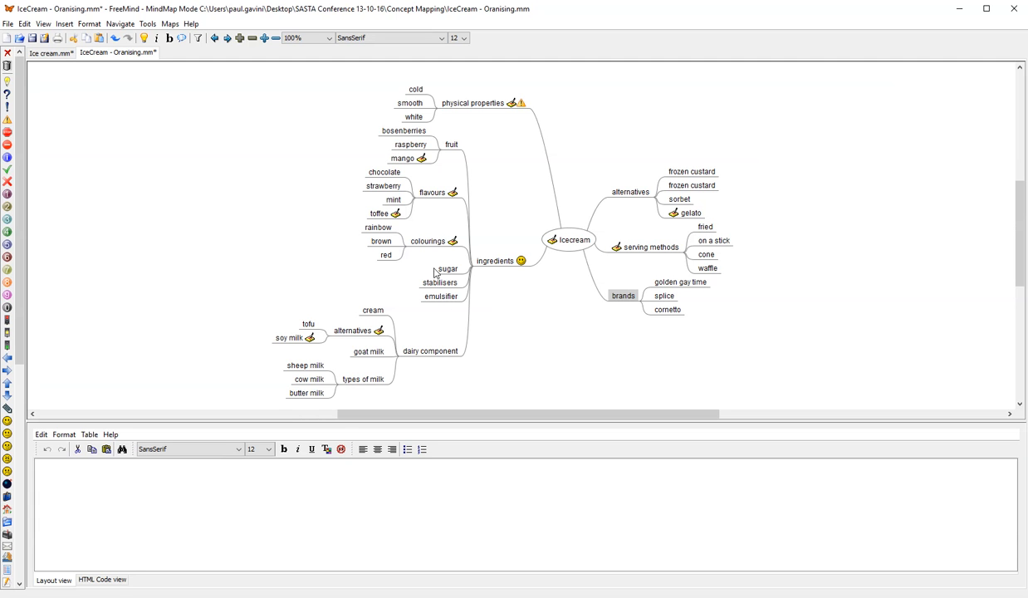
pyautogui.moveTo(414, 362)
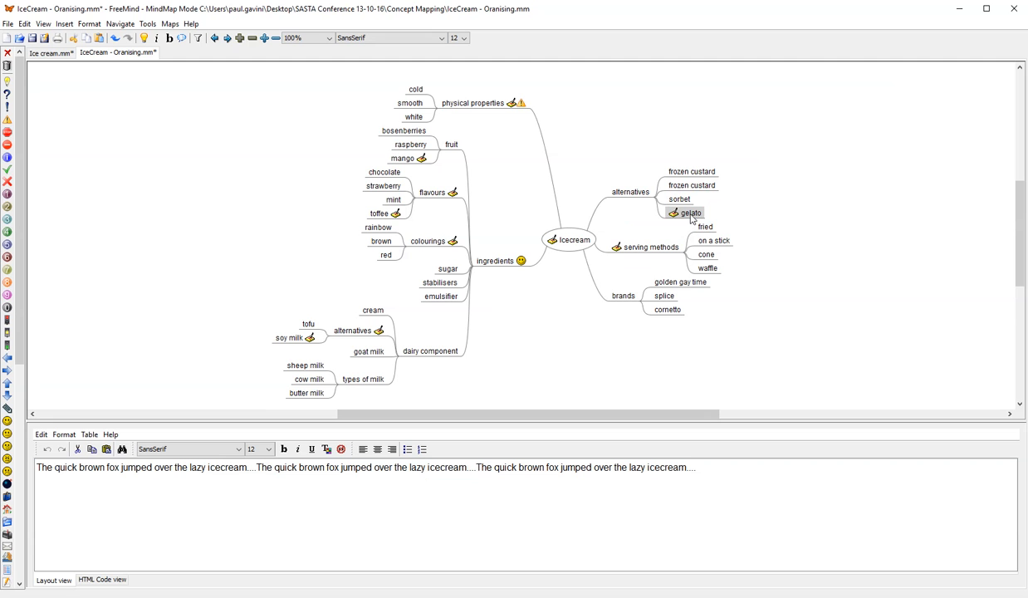
pyautogui.moveTo(694, 225)
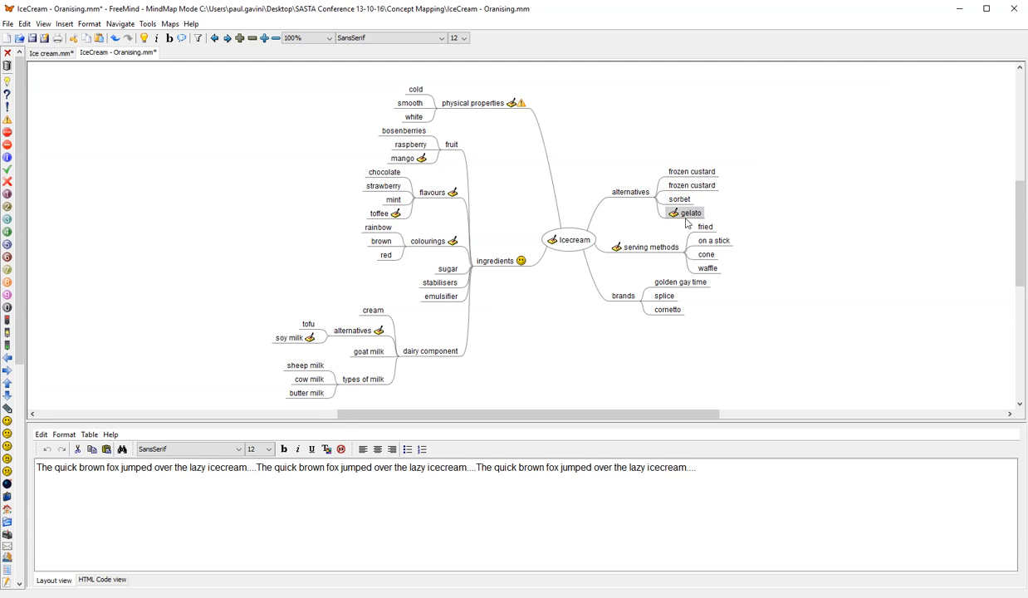
pyautogui.moveTo(417, 192)
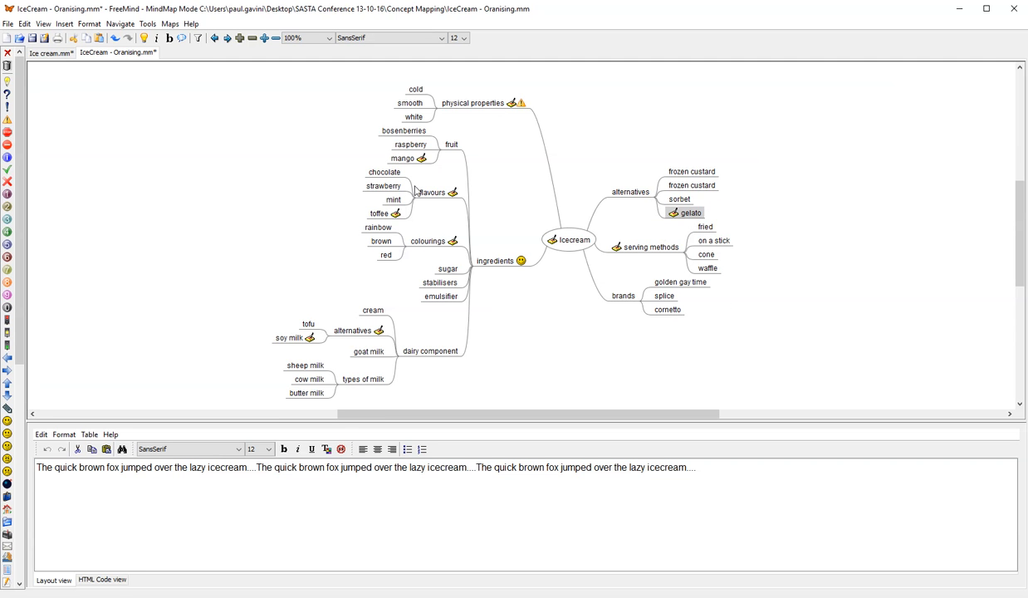